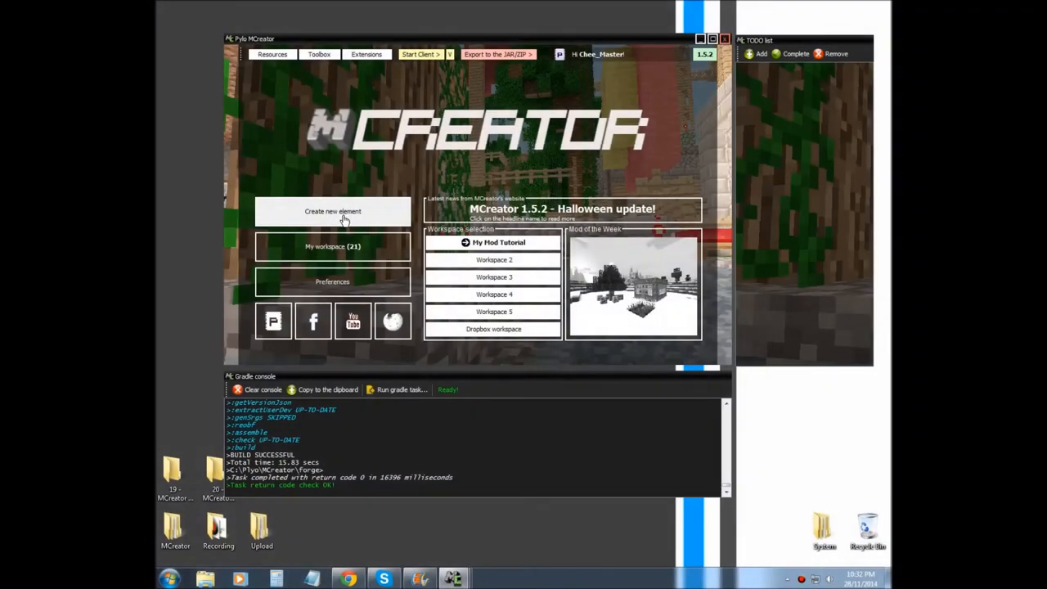
pyautogui.moveTo(339, 216)
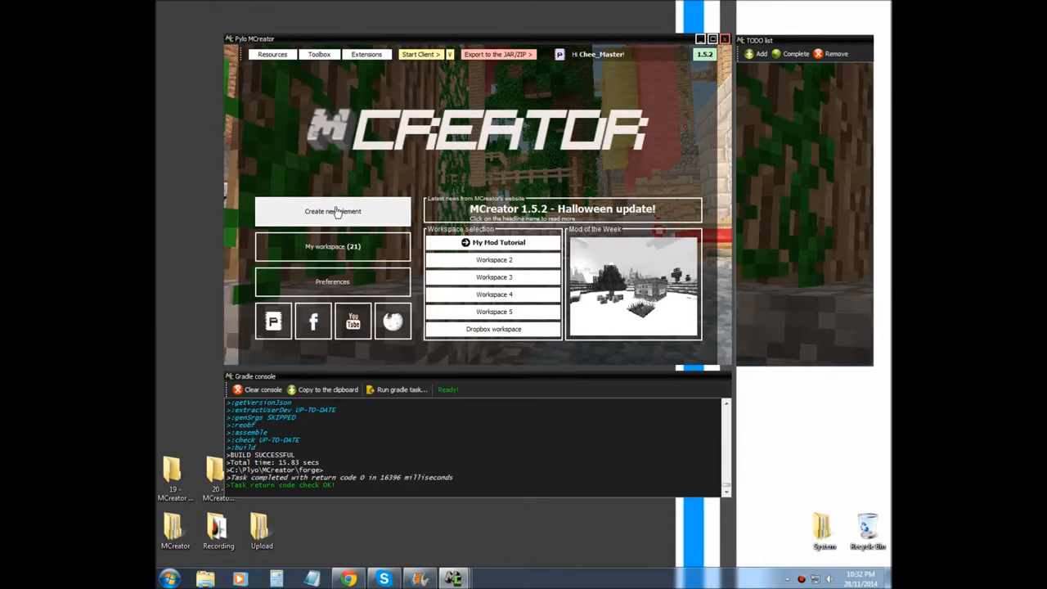
pyautogui.moveTo(331, 210)
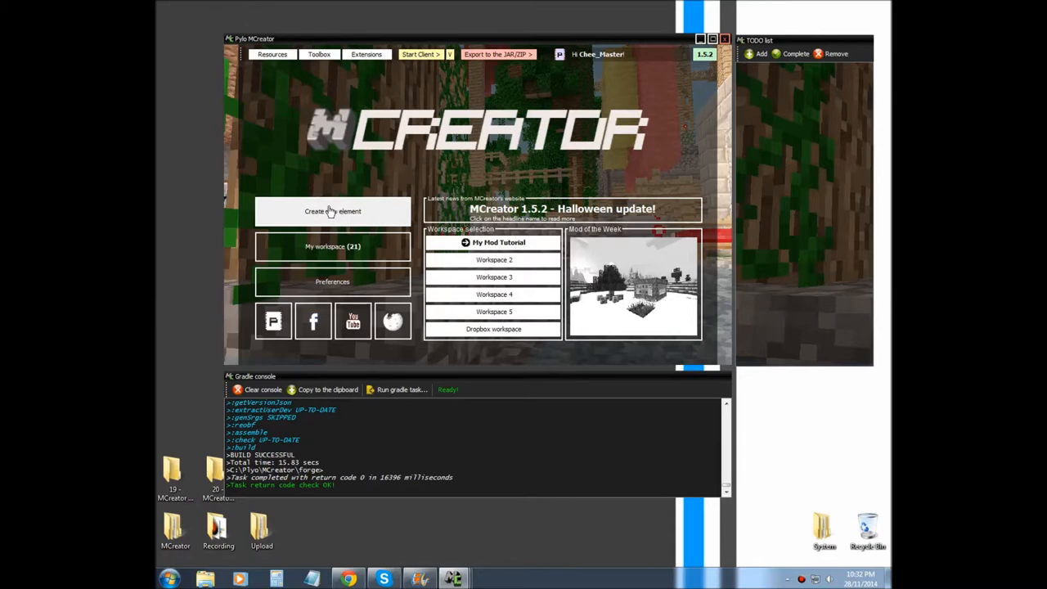
pyautogui.moveTo(338, 212)
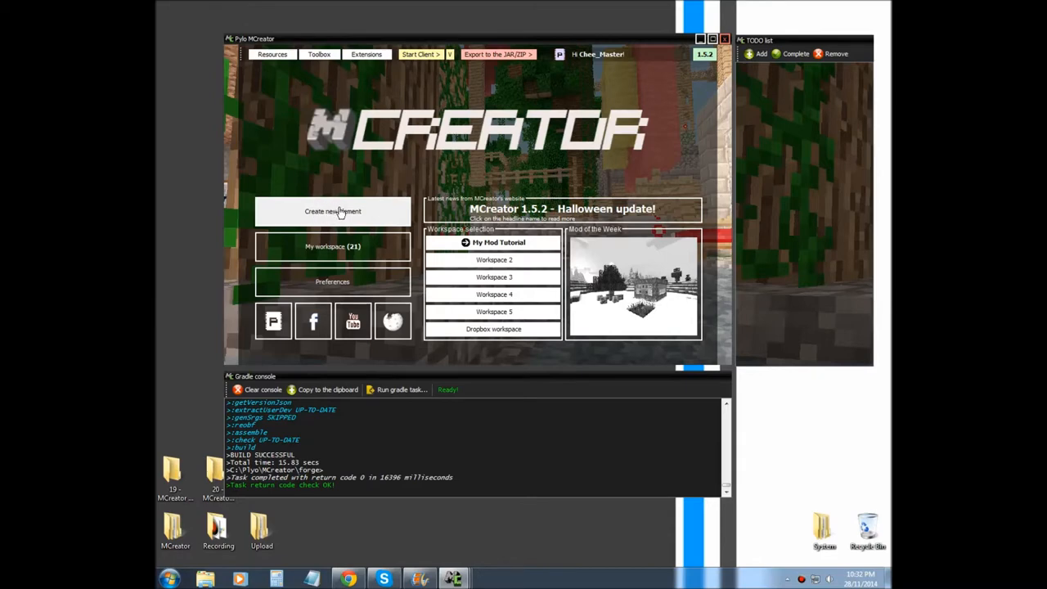
# Start a new mod element named BiomeWetLands with the Biome element type.
pyautogui.click(332, 211)
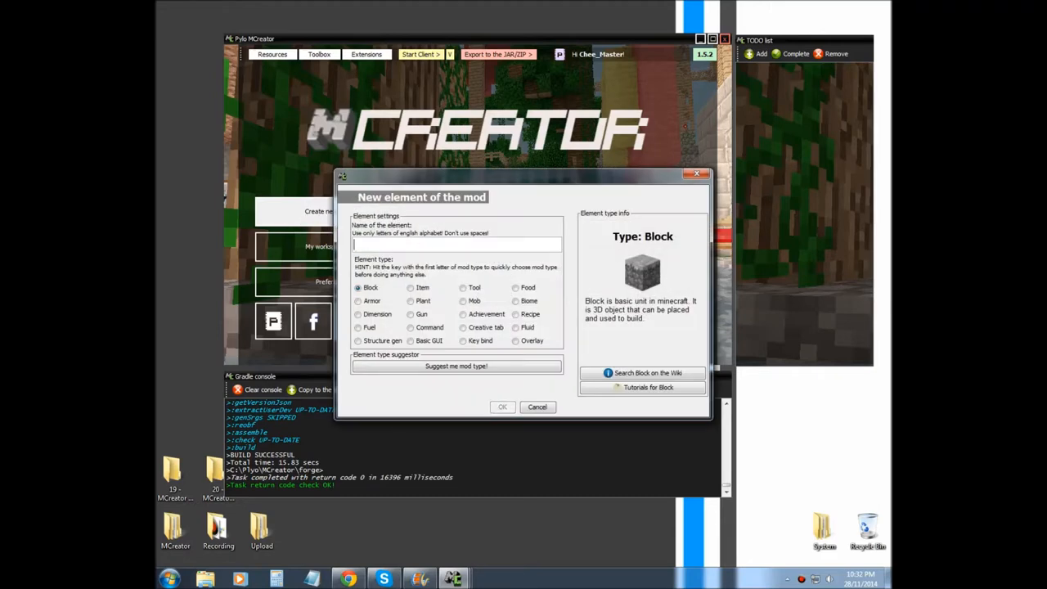
pyautogui.write('Bio')
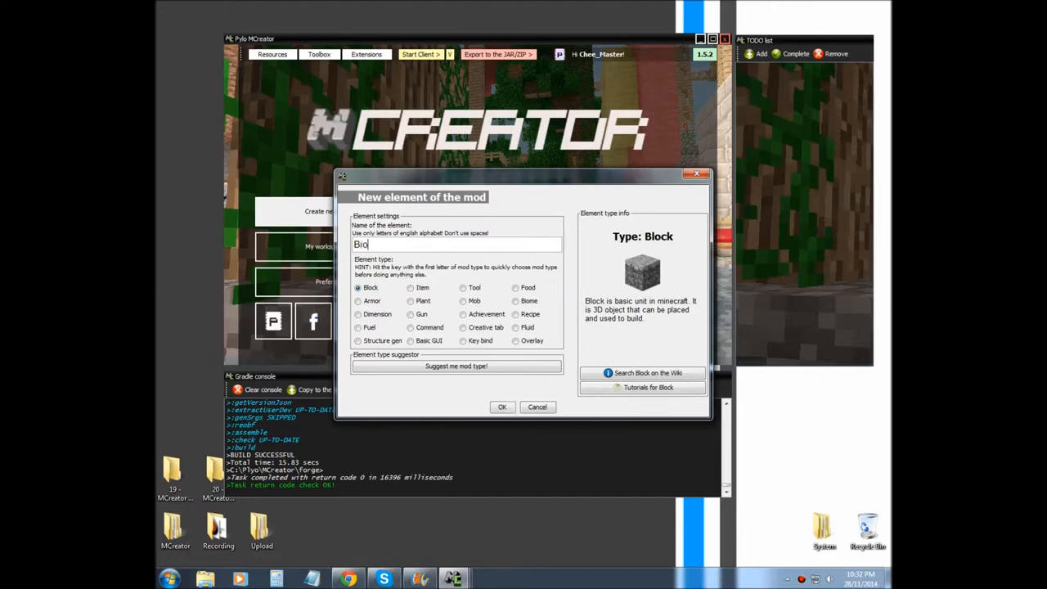
pyautogui.write('me')
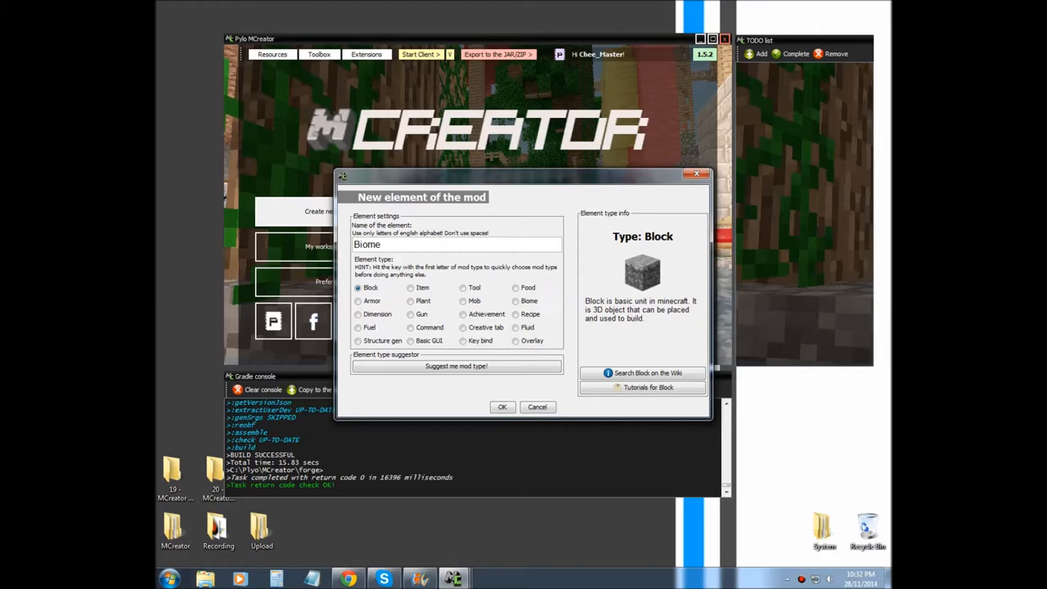
pyautogui.write('WetL,')
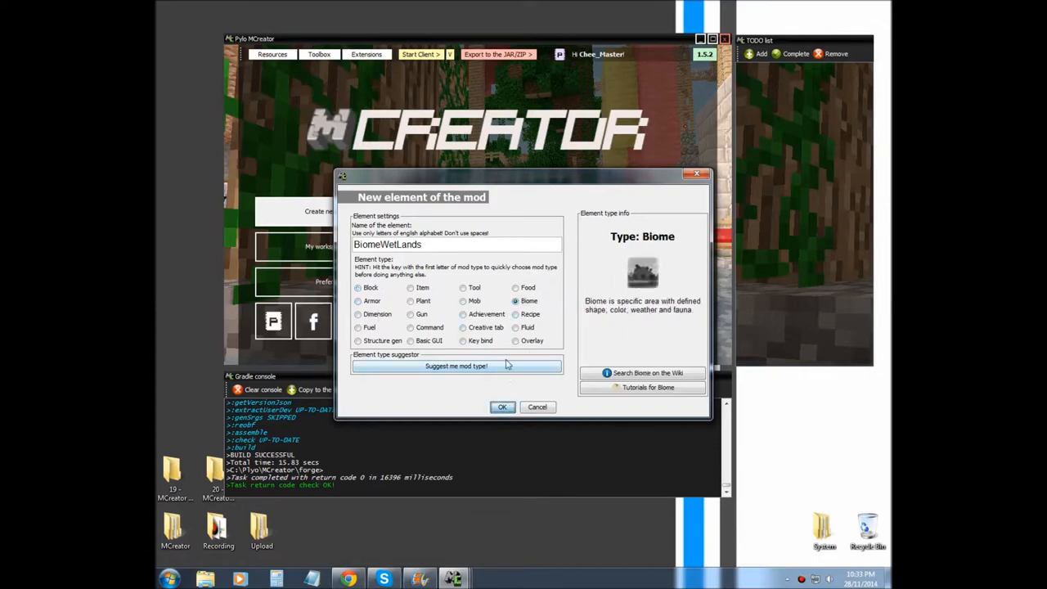
# Create the BiomeWetLands element and pick Blocks.grass as its ground block.
pyautogui.click(502, 406)
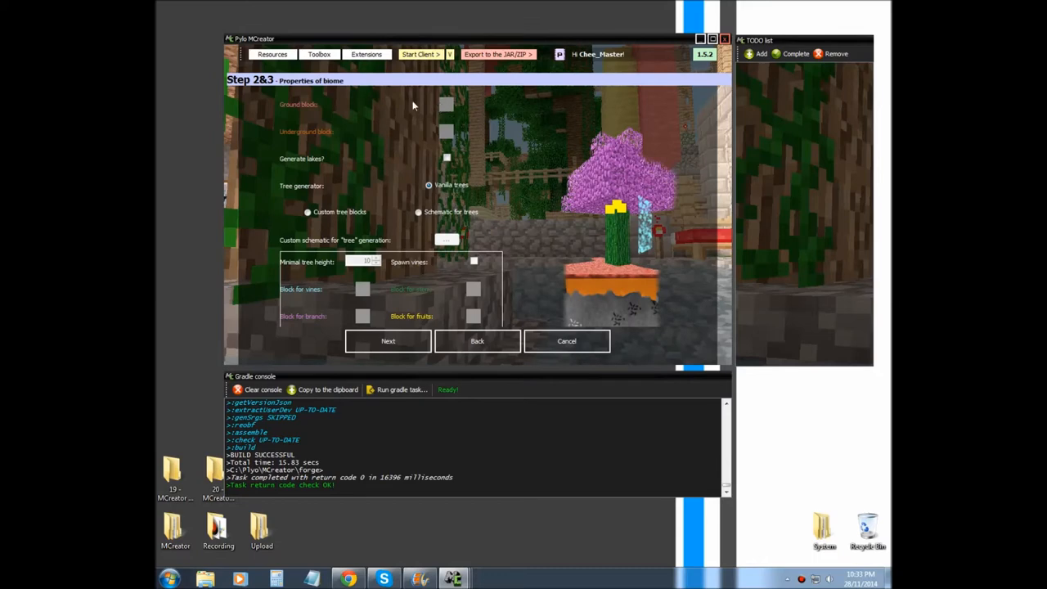
pyautogui.moveTo(490, 9)
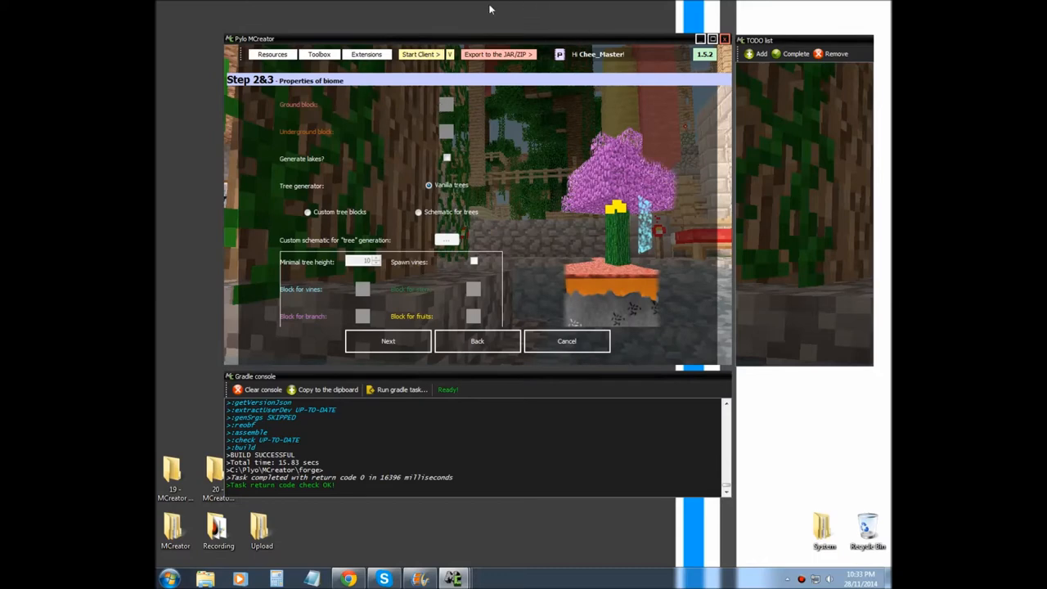
pyautogui.moveTo(491, 118)
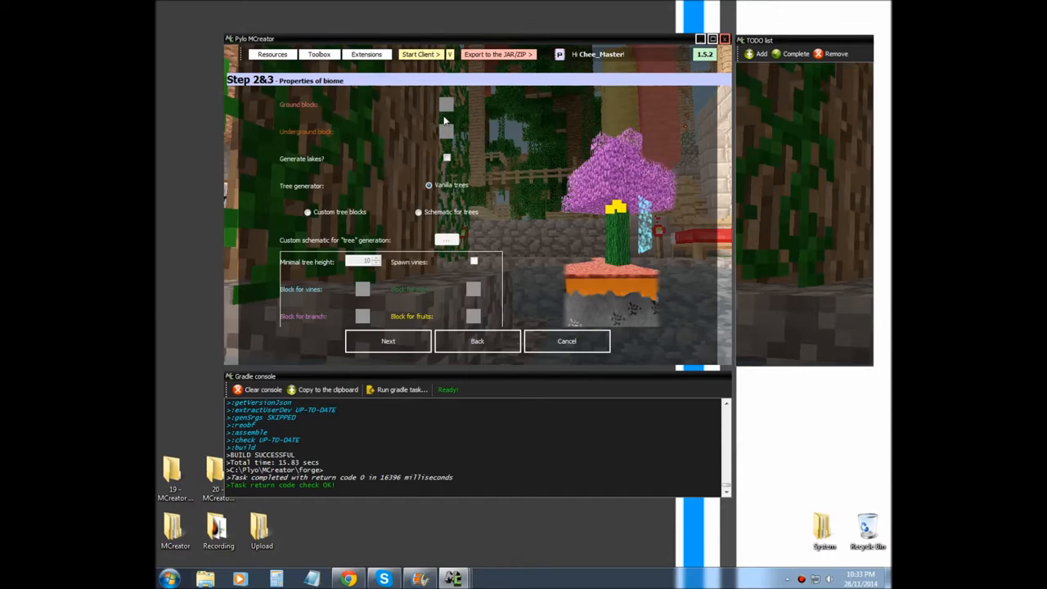
pyautogui.moveTo(480, 105)
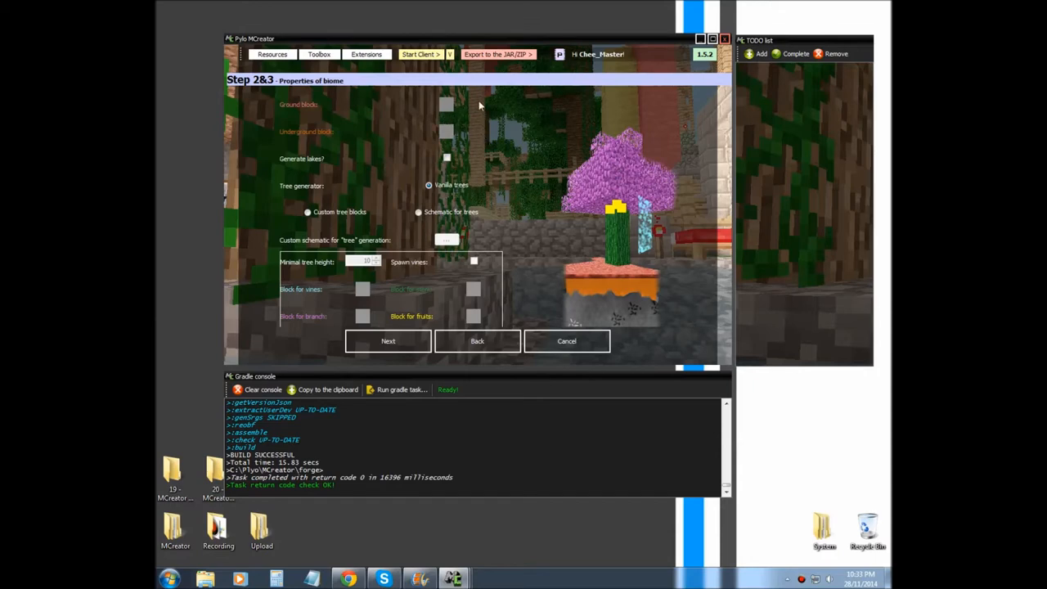
pyautogui.moveTo(451, 106)
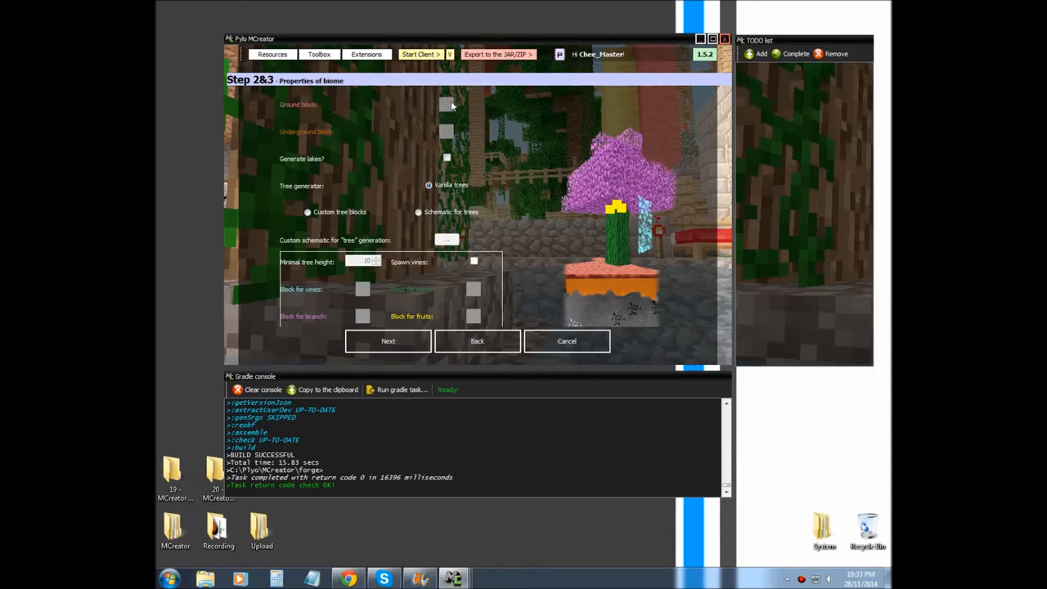
pyautogui.moveTo(600, 276)
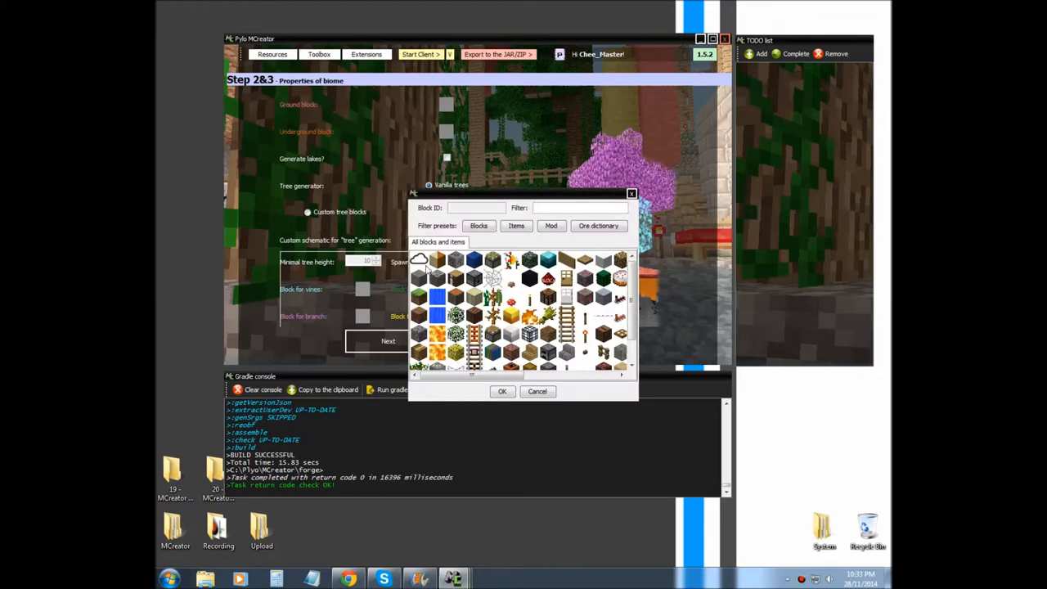
pyautogui.click(419, 260)
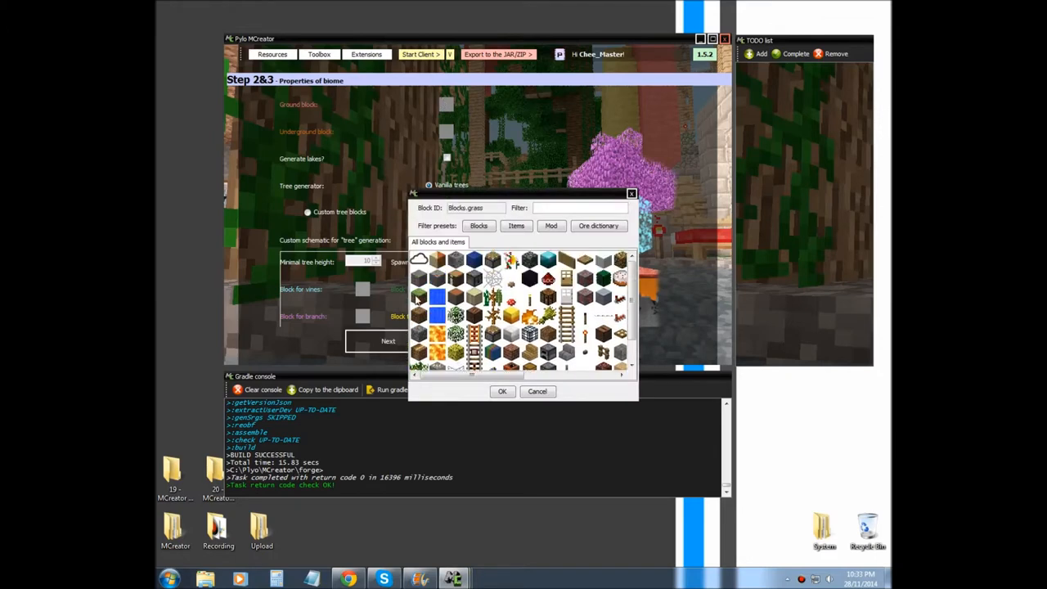
pyautogui.click(502, 390)
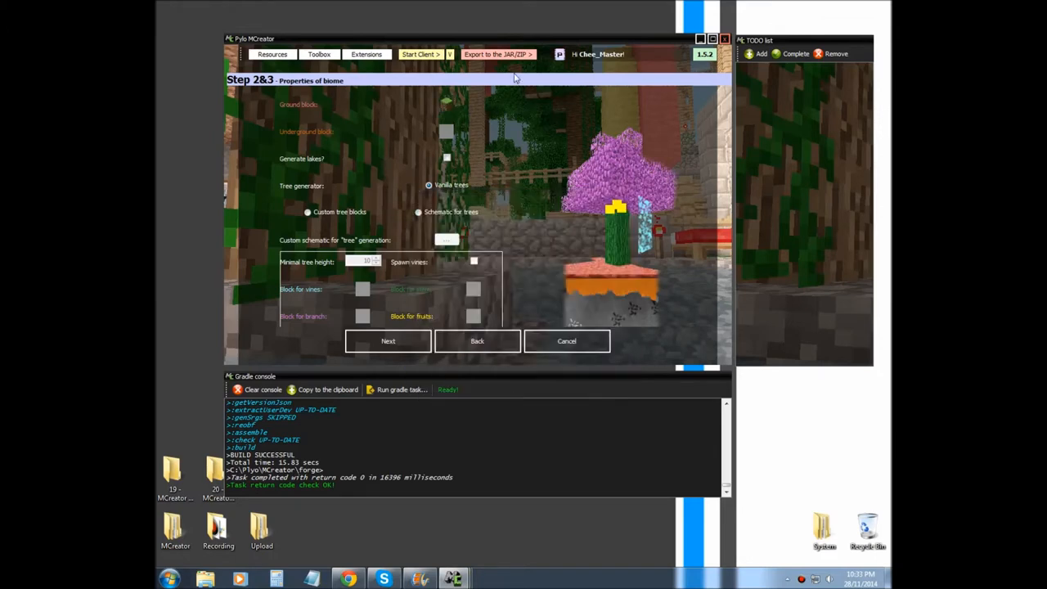
pyautogui.moveTo(266, 139)
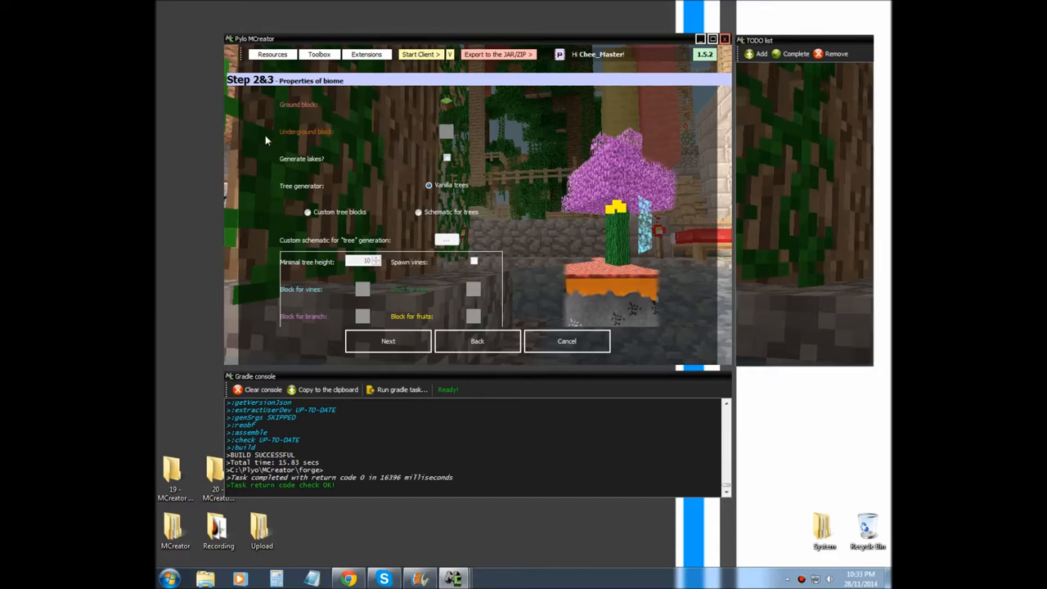
pyautogui.moveTo(512, 192)
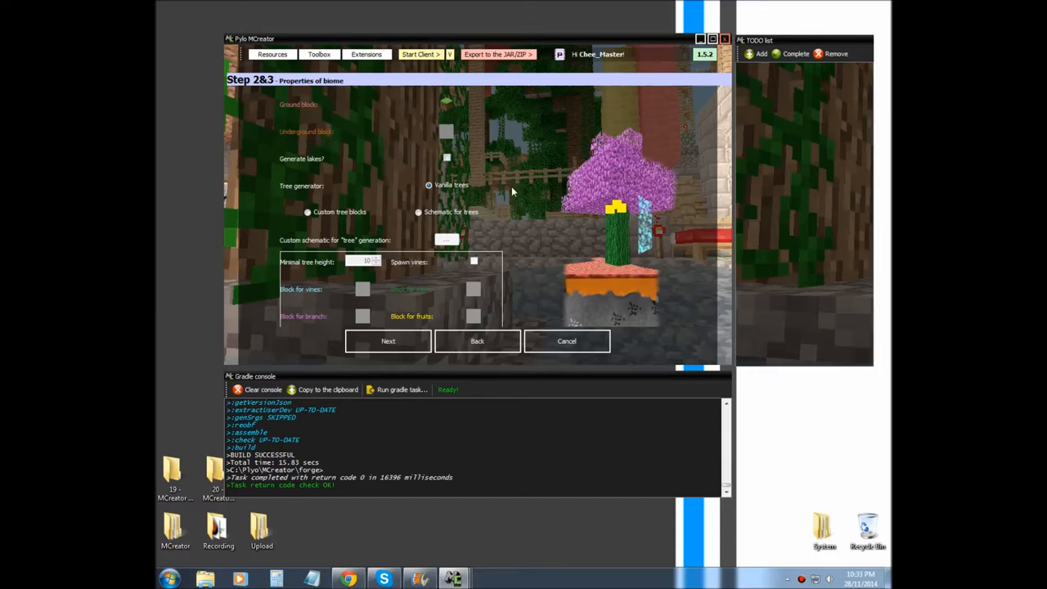
pyautogui.moveTo(555, 276)
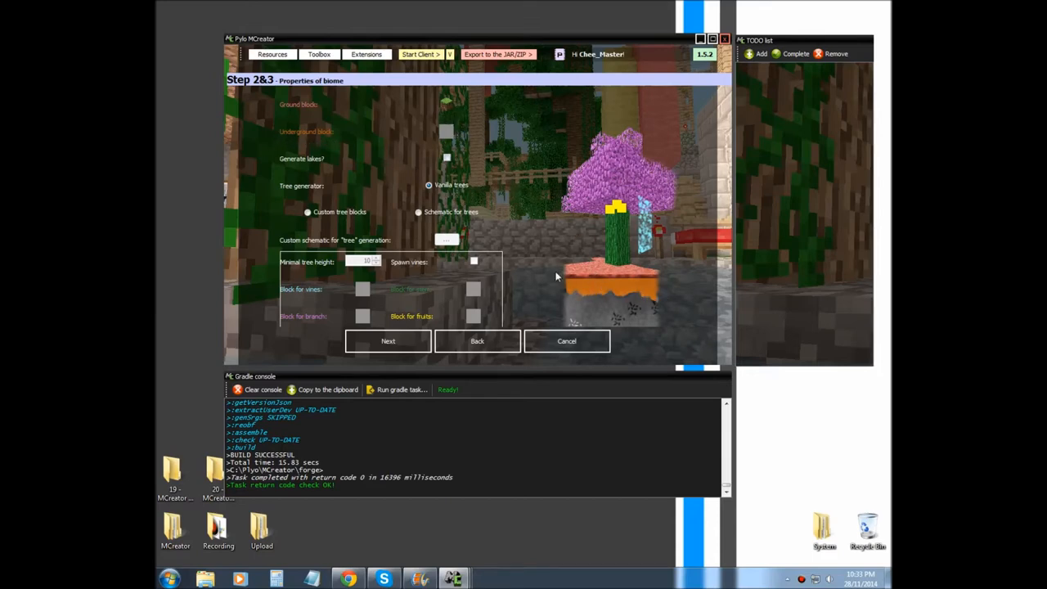
pyautogui.moveTo(390, 216)
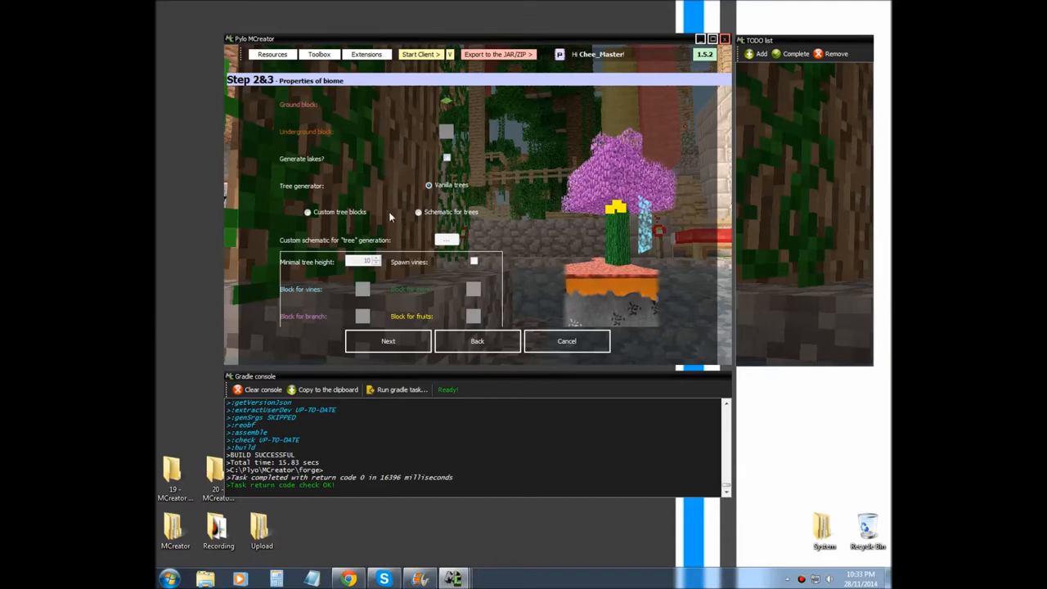
pyautogui.moveTo(619, 301)
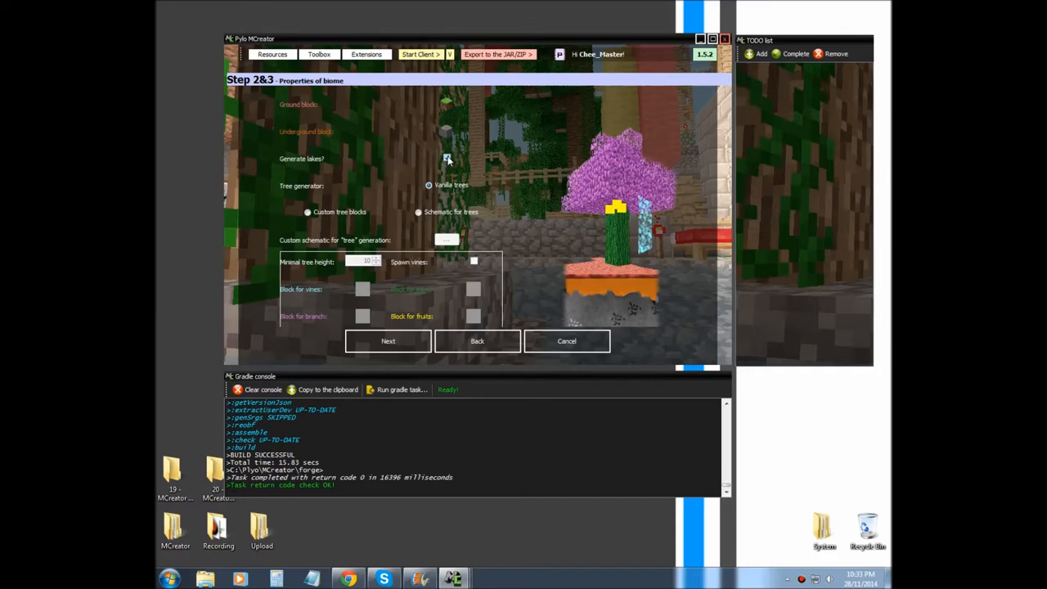
# Enable lake generation and set the biome's tree generation to use a schematic.
pyautogui.click(446, 157)
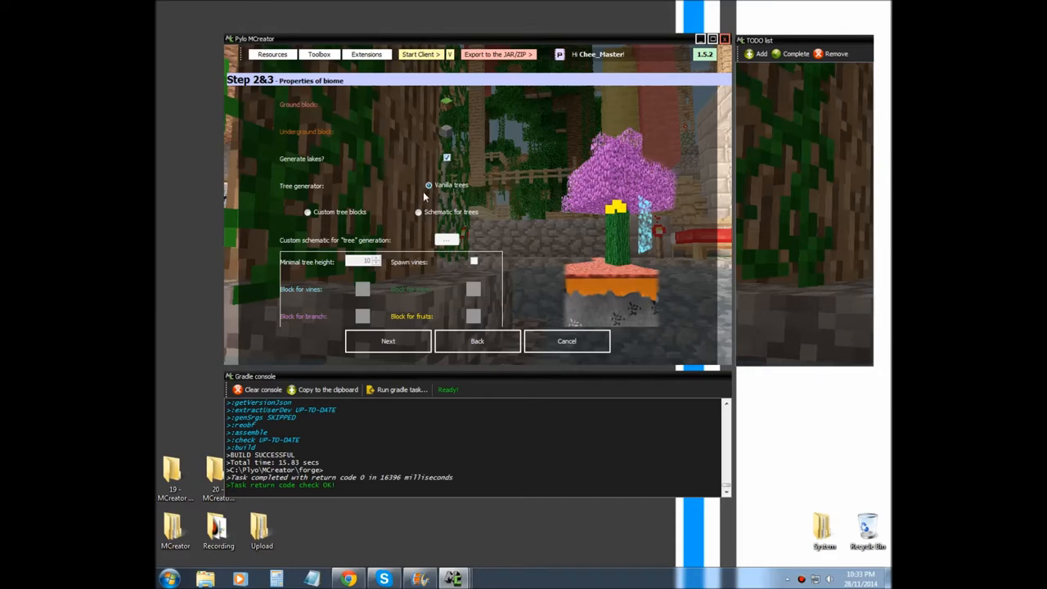
pyautogui.moveTo(486, 210)
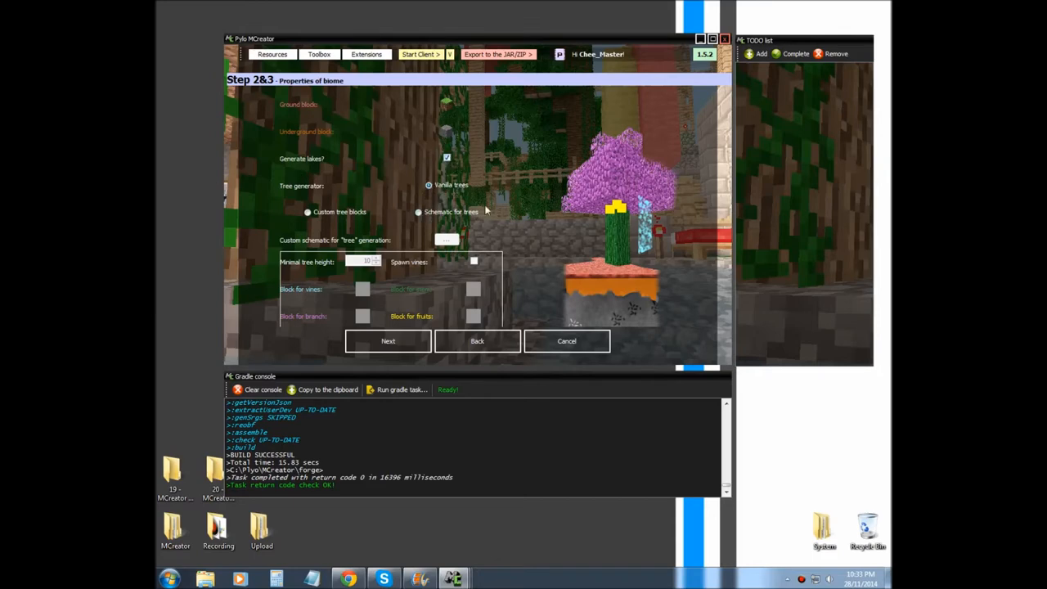
pyautogui.click(308, 211)
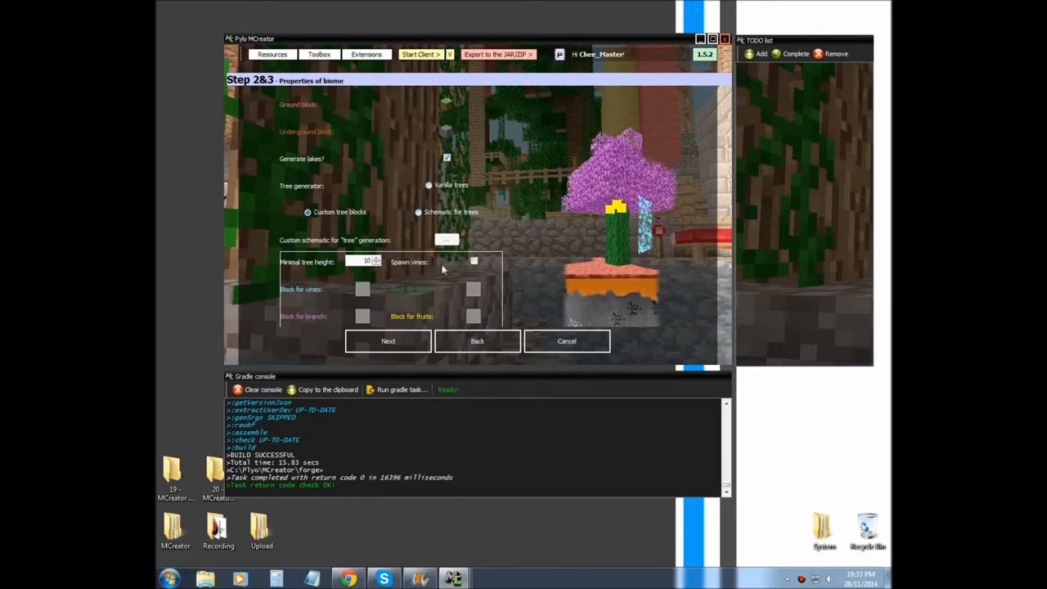
pyautogui.moveTo(404, 276)
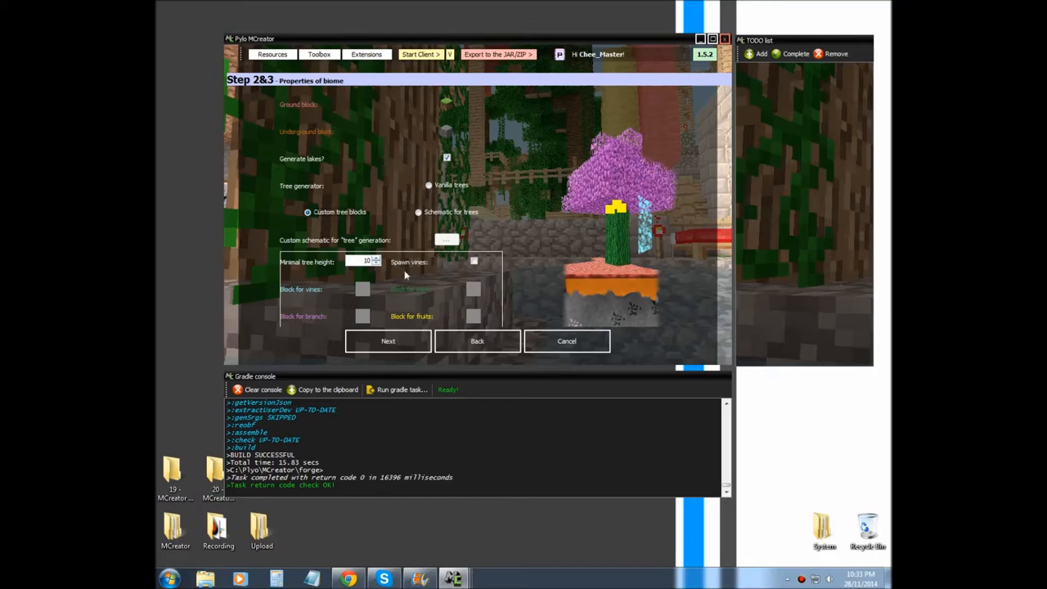
pyautogui.moveTo(357, 294)
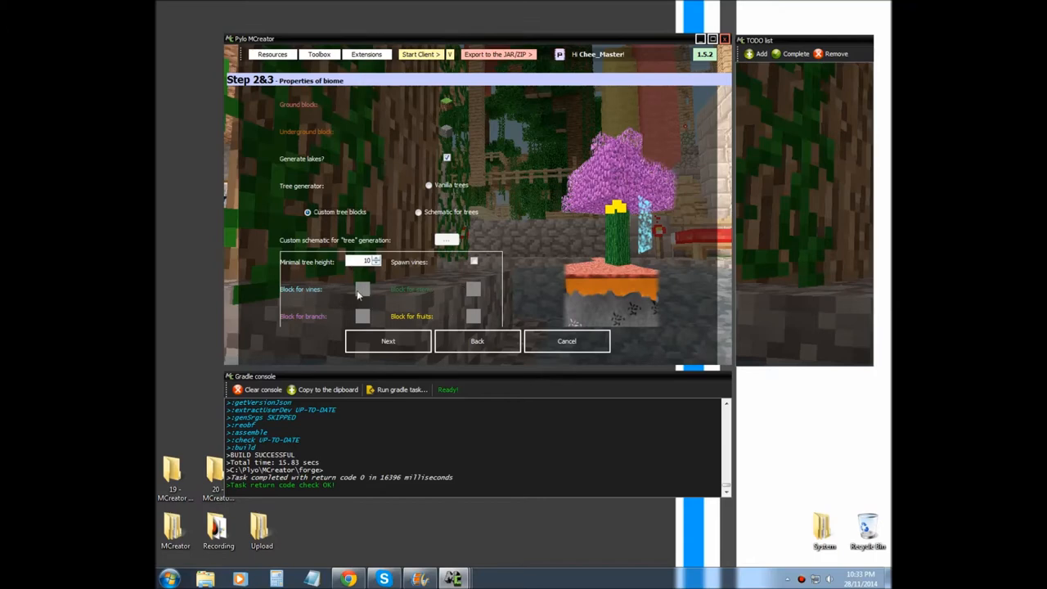
pyautogui.moveTo(357, 305)
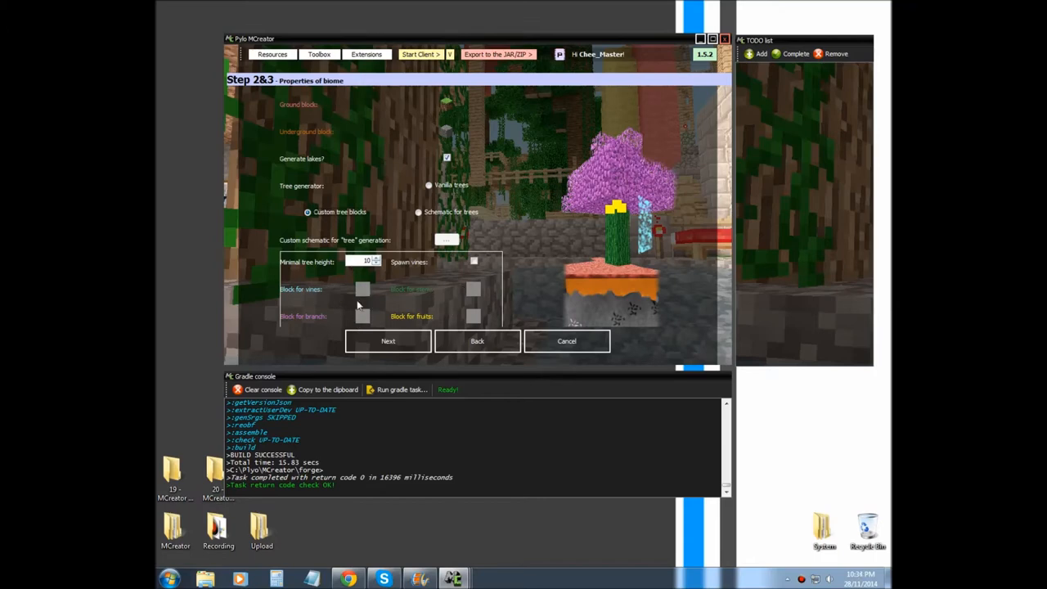
pyautogui.moveTo(596, 169)
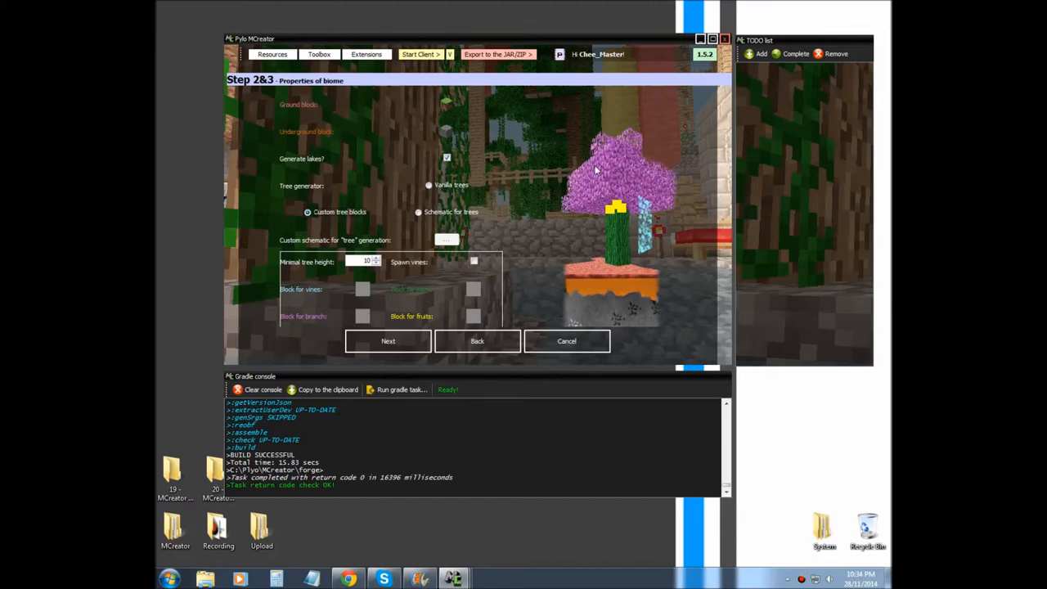
pyautogui.moveTo(419, 275)
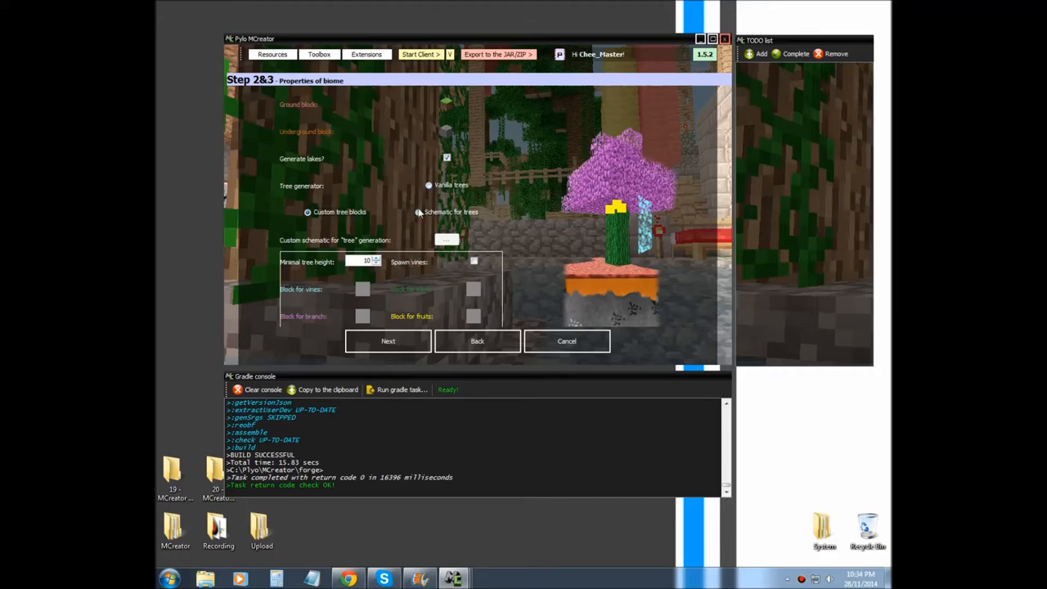
pyautogui.click(418, 212)
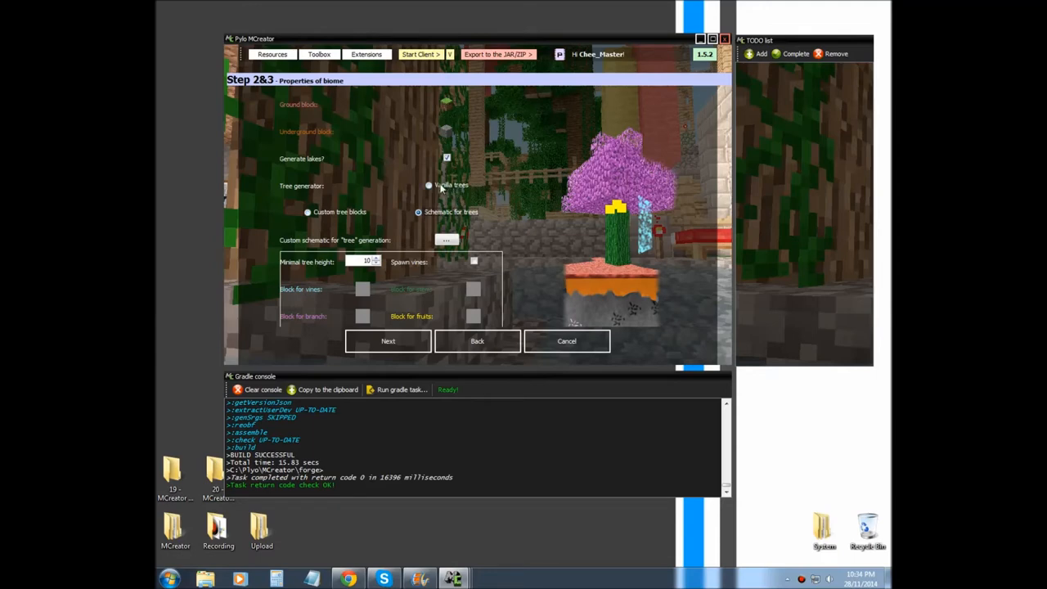
pyautogui.moveTo(426, 183)
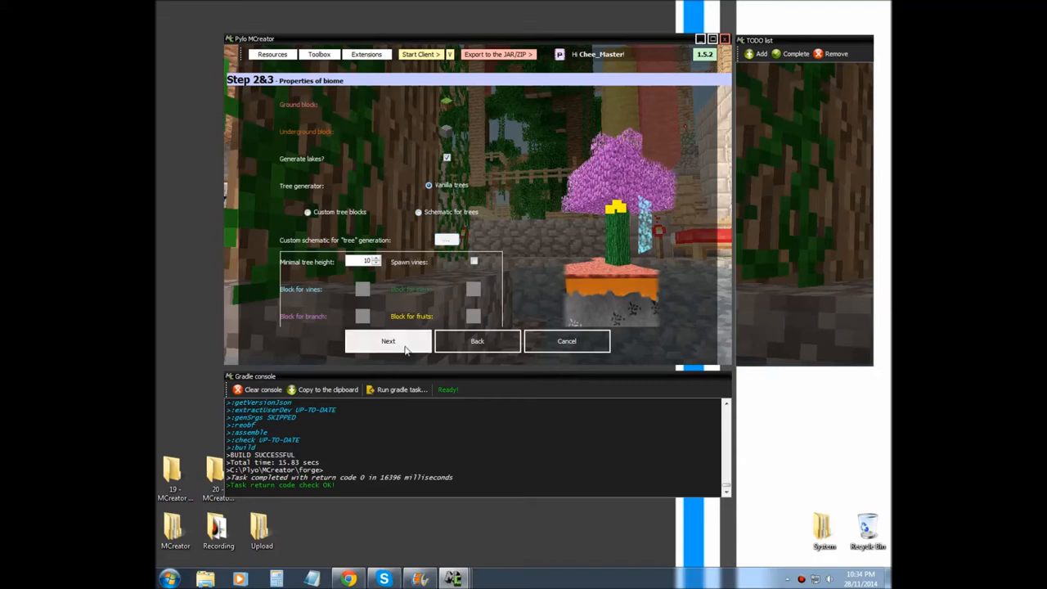
pyautogui.moveTo(409, 341)
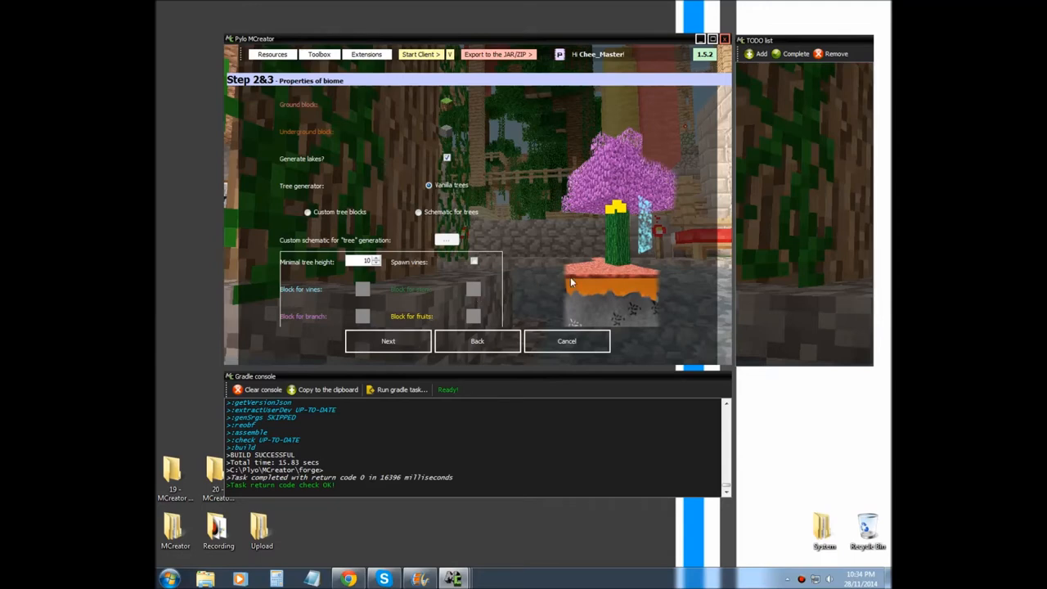
# Advance to the biome colours page and tick 'Select to enable' for custom biome colours.
pyautogui.click(477, 341)
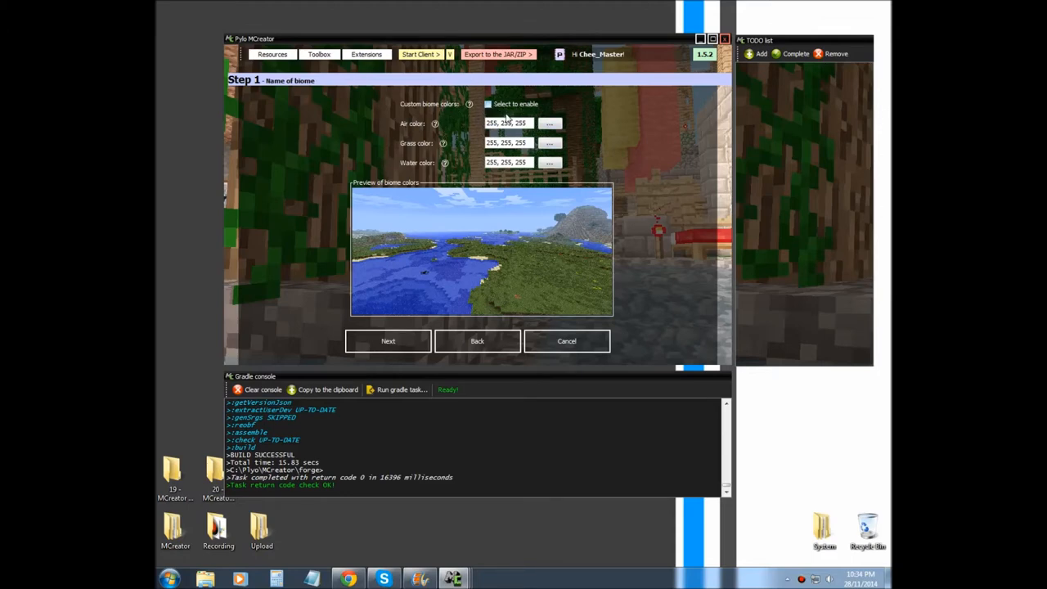
pyautogui.moveTo(554, 115)
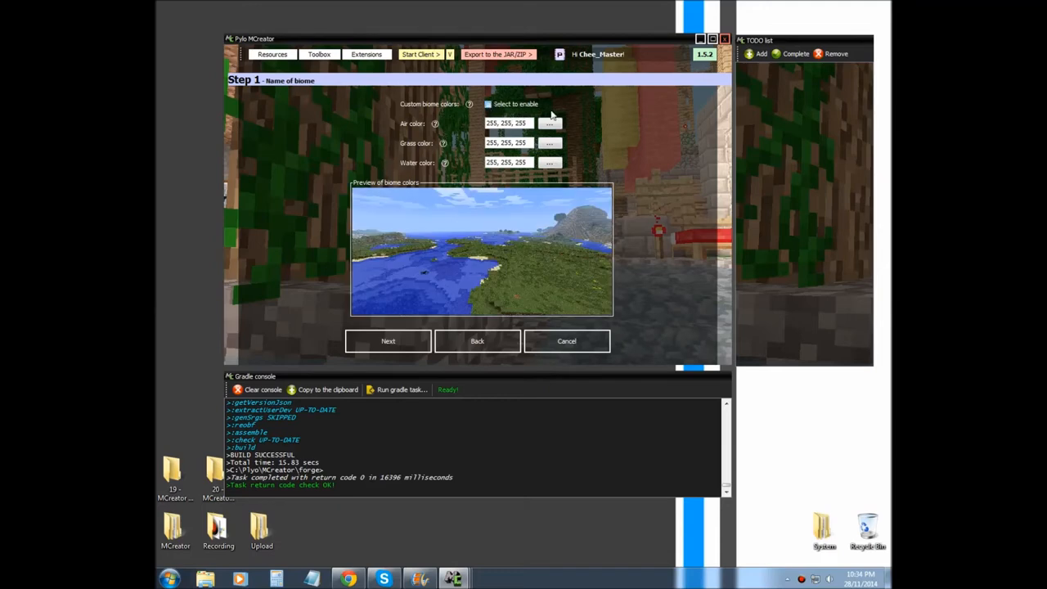
pyautogui.click(487, 104)
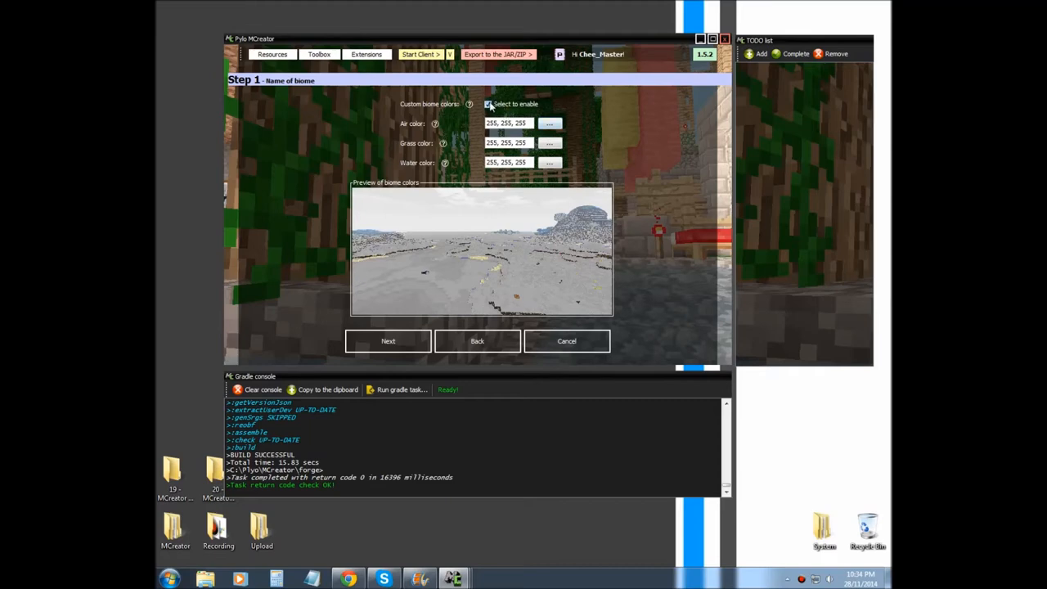
pyautogui.click(487, 104)
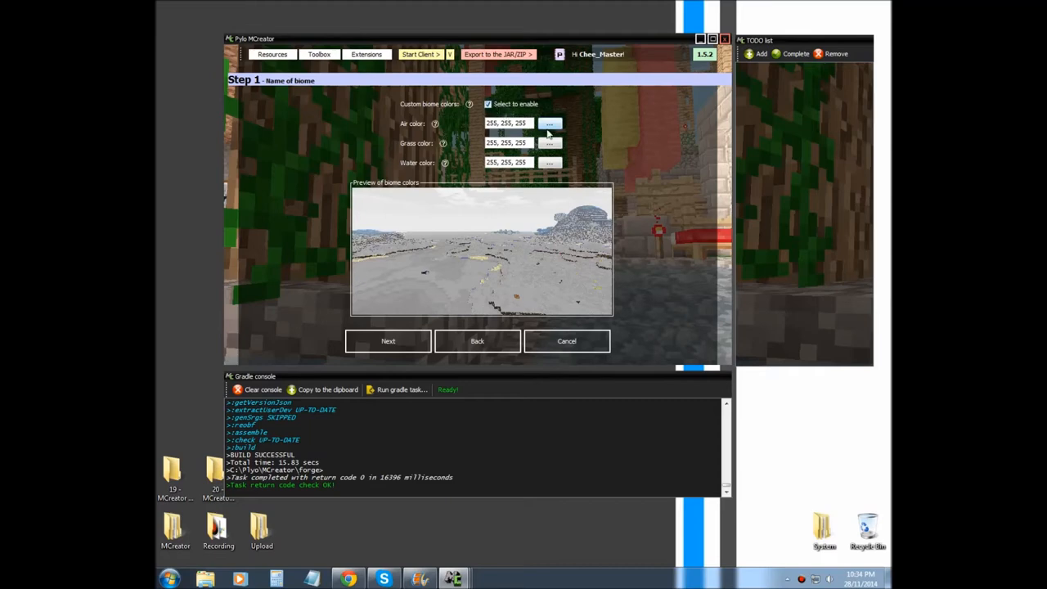
# Set the air (sky) colour to teal 76,153,146 using HSV sliders.
pyautogui.click(549, 122)
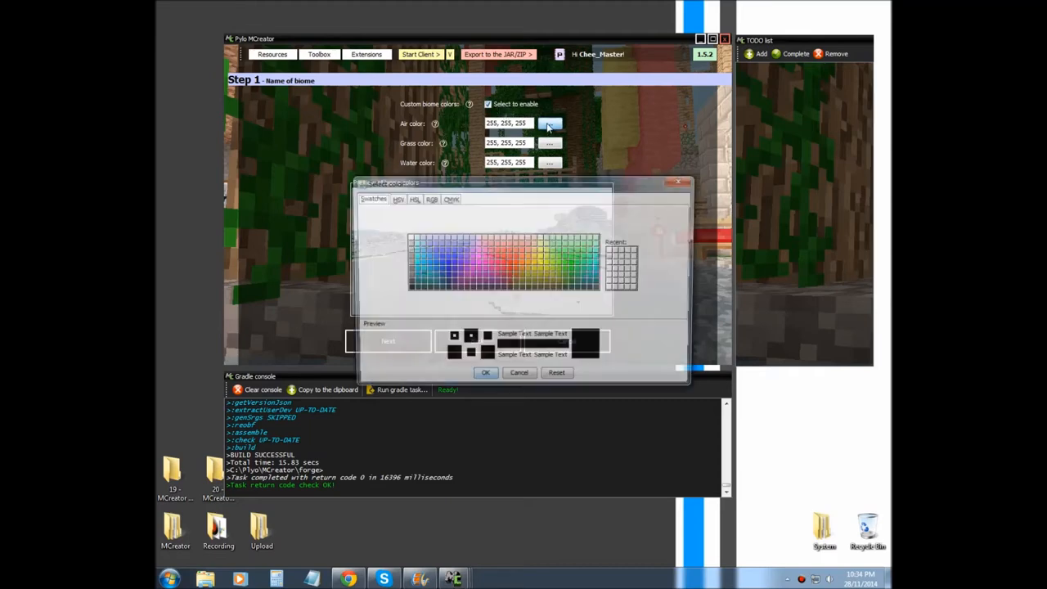
pyautogui.click(399, 199)
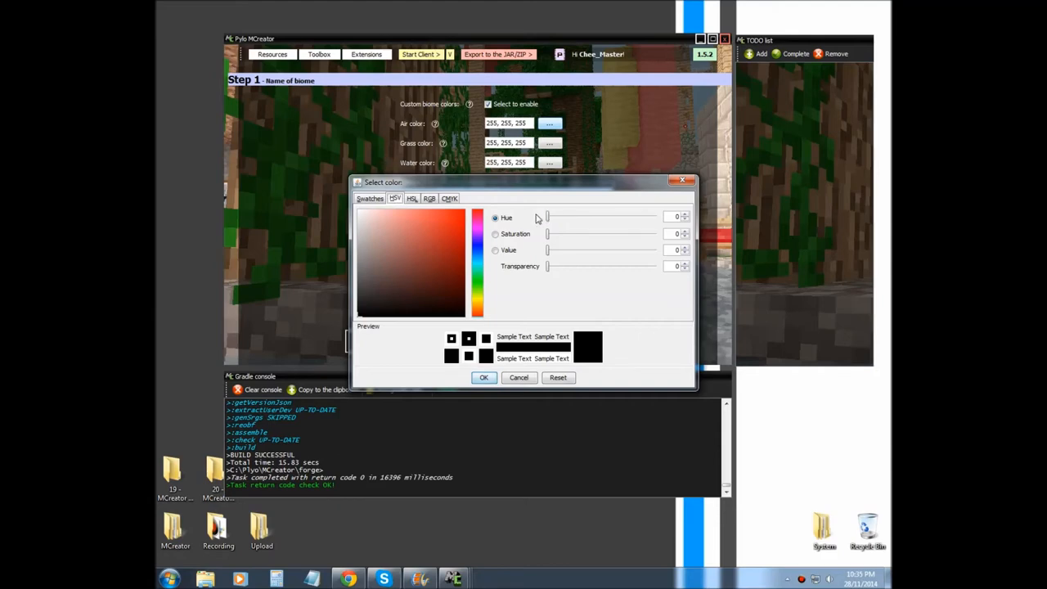
pyautogui.moveTo(548, 222)
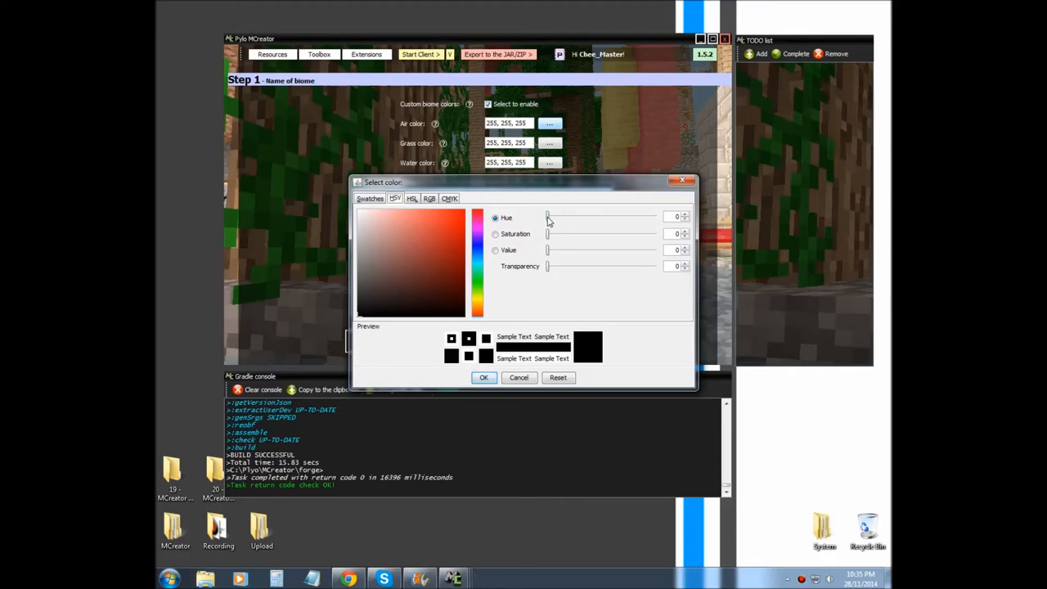
pyautogui.moveTo(548, 217); pyautogui.dragTo(572, 217)
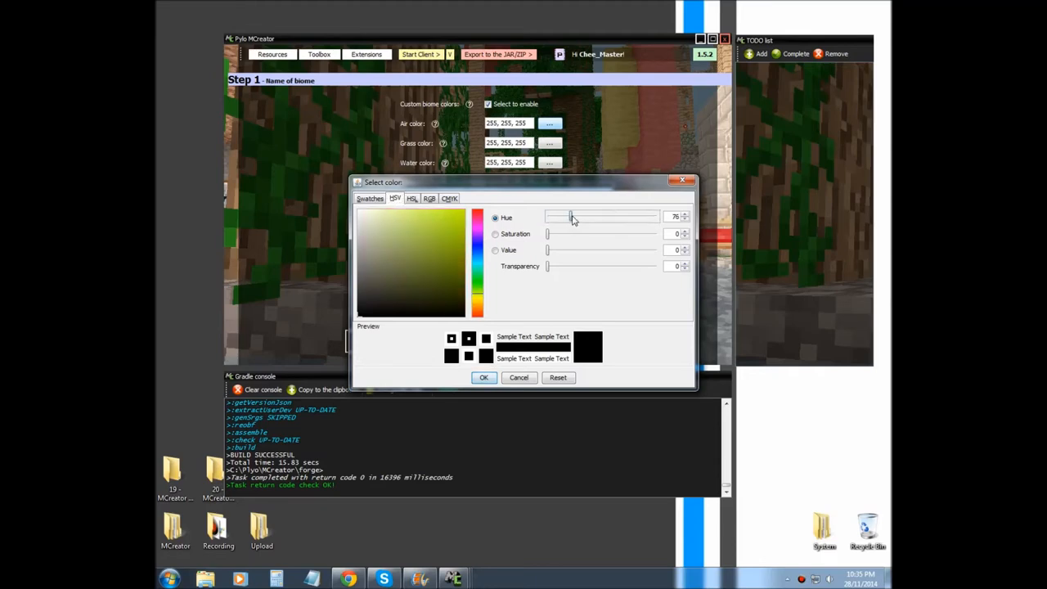
pyautogui.moveTo(570, 217); pyautogui.dragTo(597, 216)
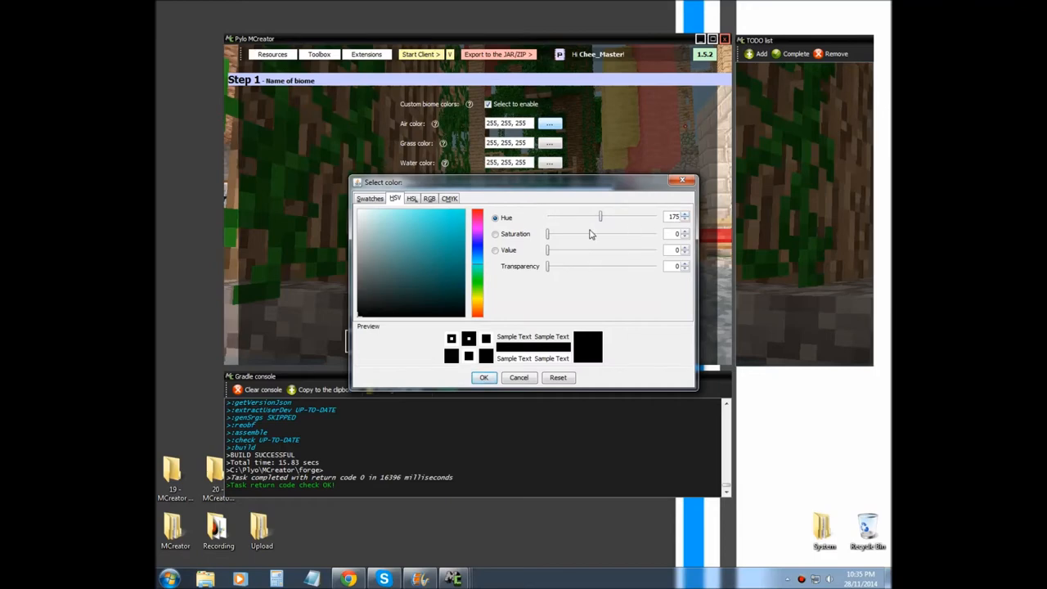
pyautogui.moveTo(548, 234); pyautogui.dragTo(585, 234)
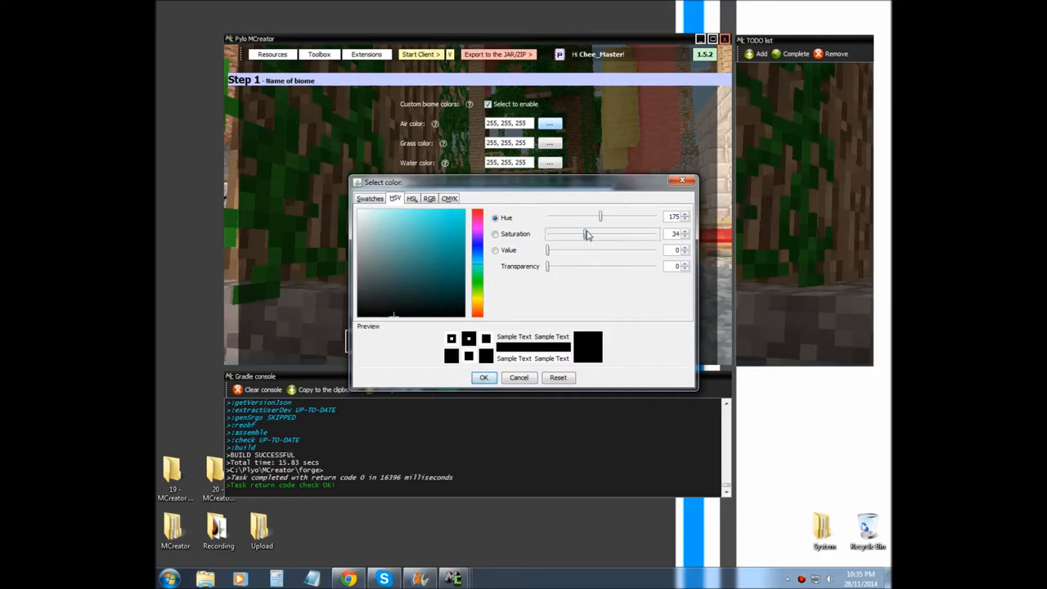
pyautogui.moveTo(584, 234); pyautogui.dragTo(603, 234)
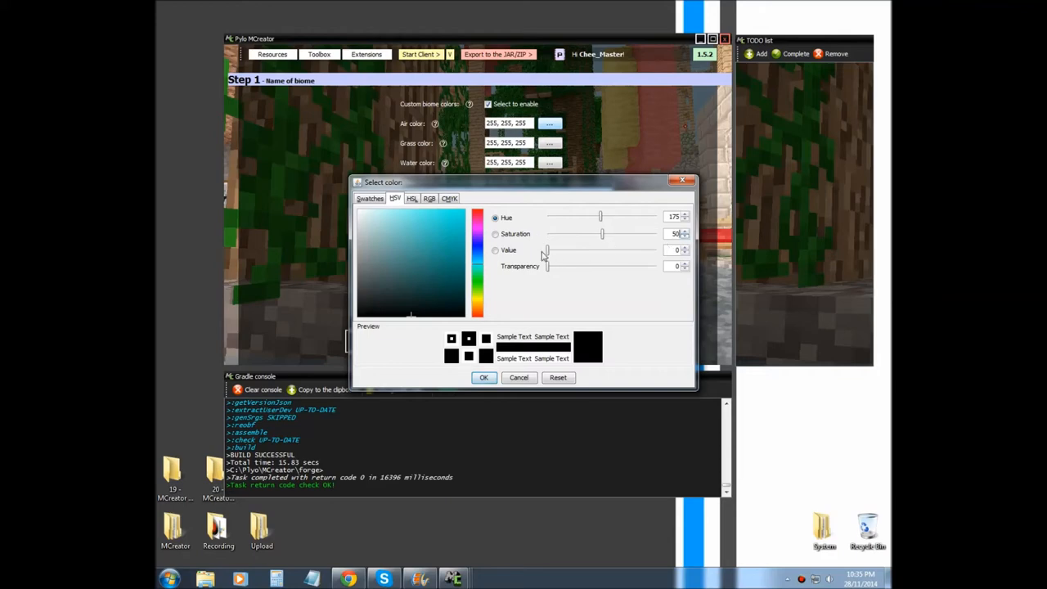
pyautogui.moveTo(552, 256)
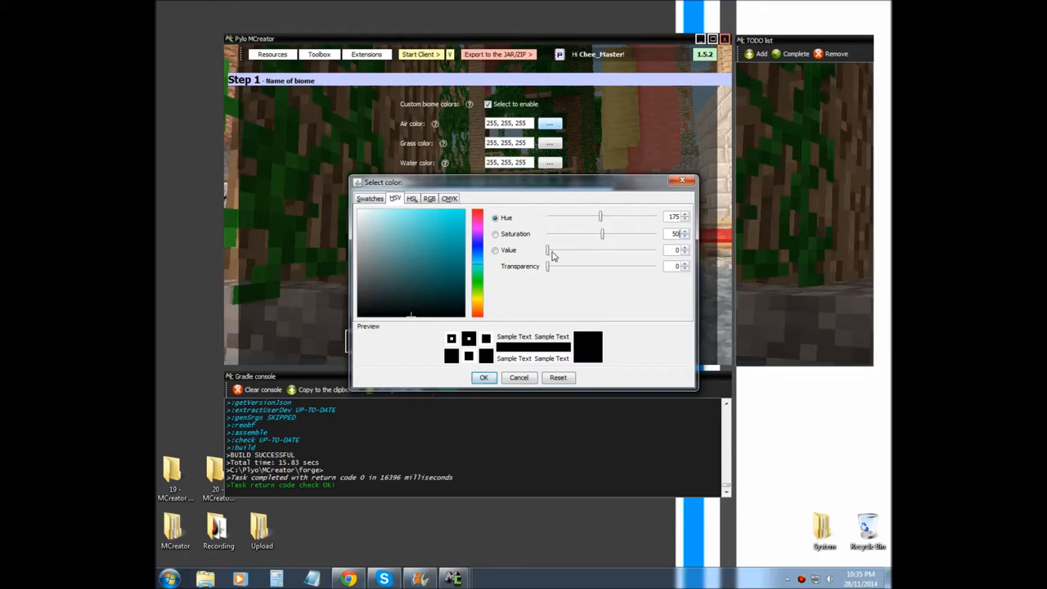
pyautogui.moveTo(548, 249); pyautogui.dragTo(602, 250)
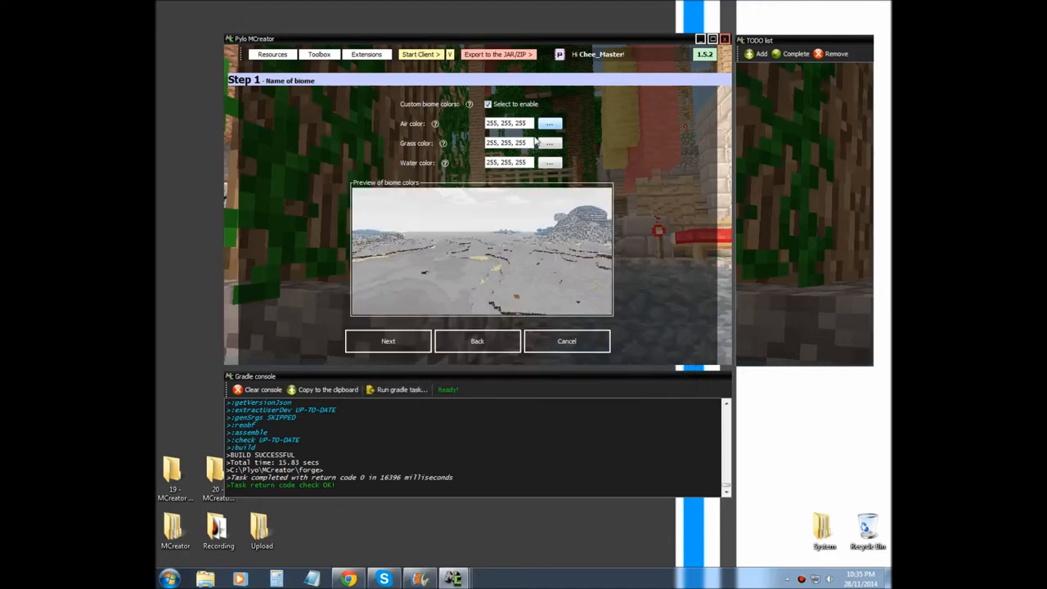
pyautogui.click(550, 123)
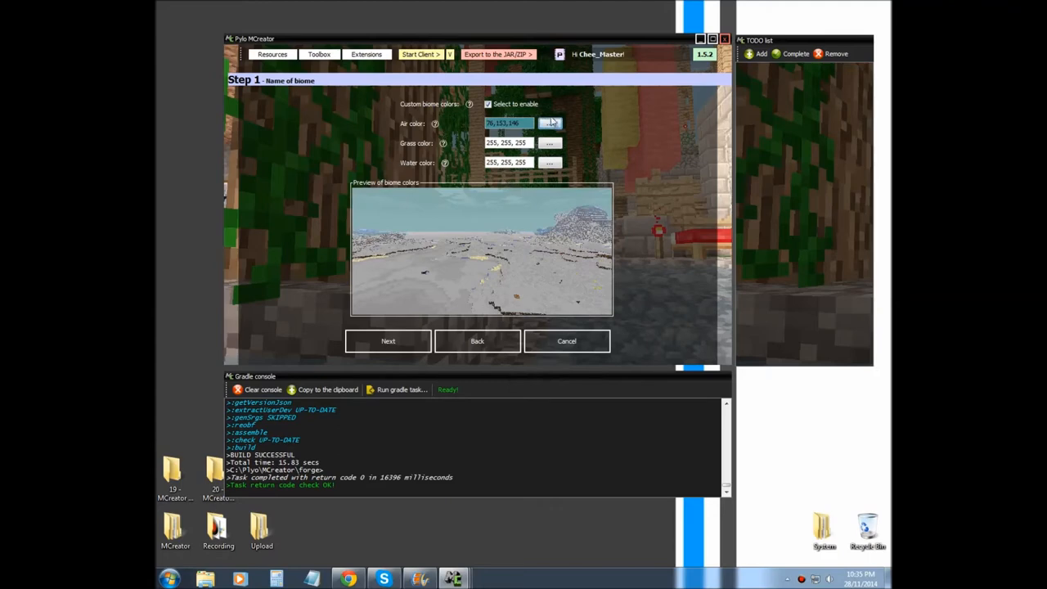
# Set the grass colour to green 79,127,31.
pyautogui.click(550, 123)
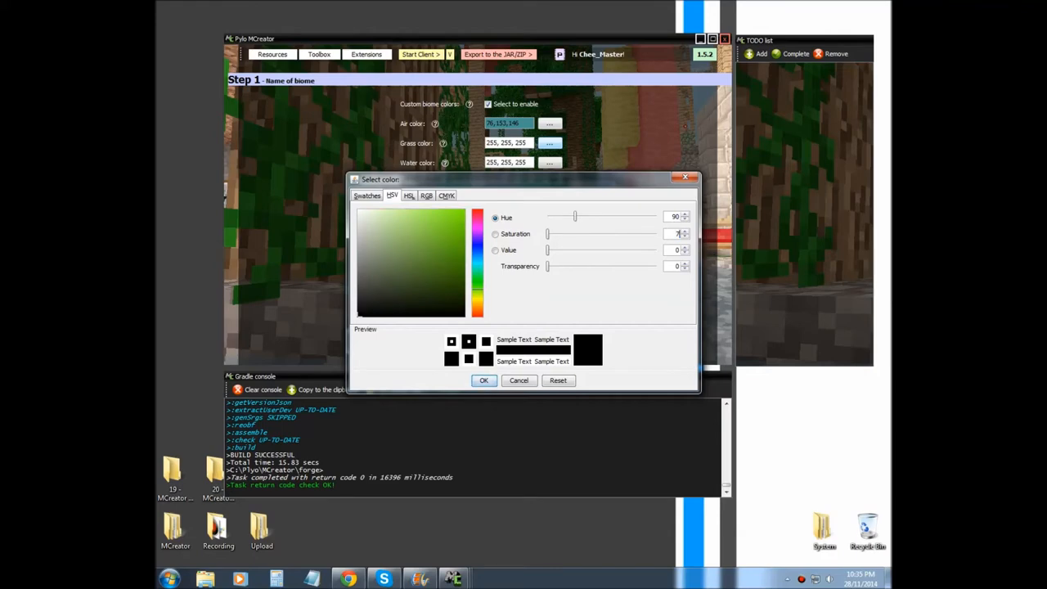
pyautogui.moveTo(547, 234); pyautogui.dragTo(629, 233)
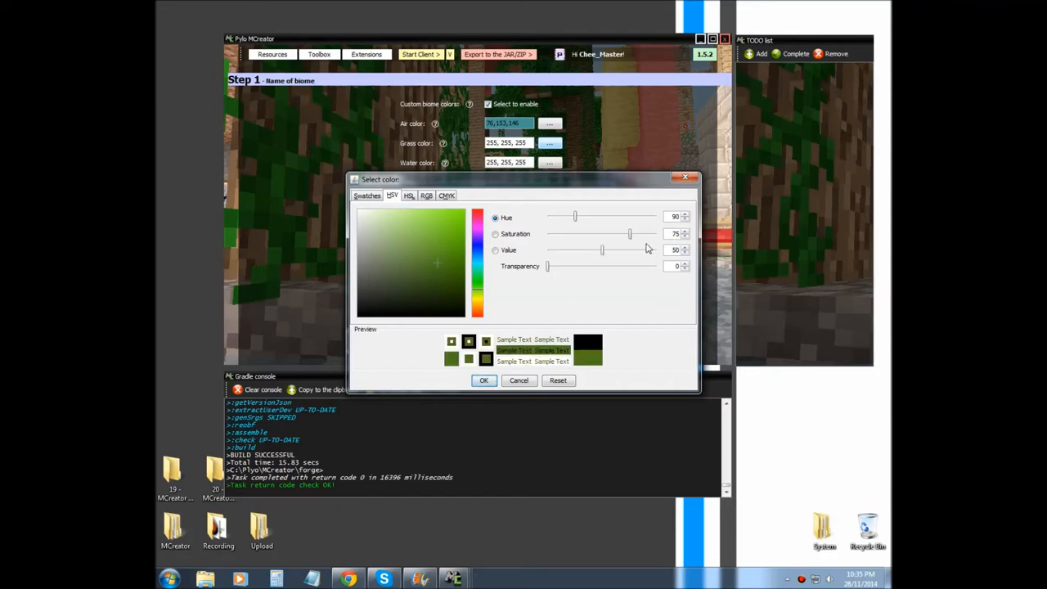
pyautogui.click(483, 379)
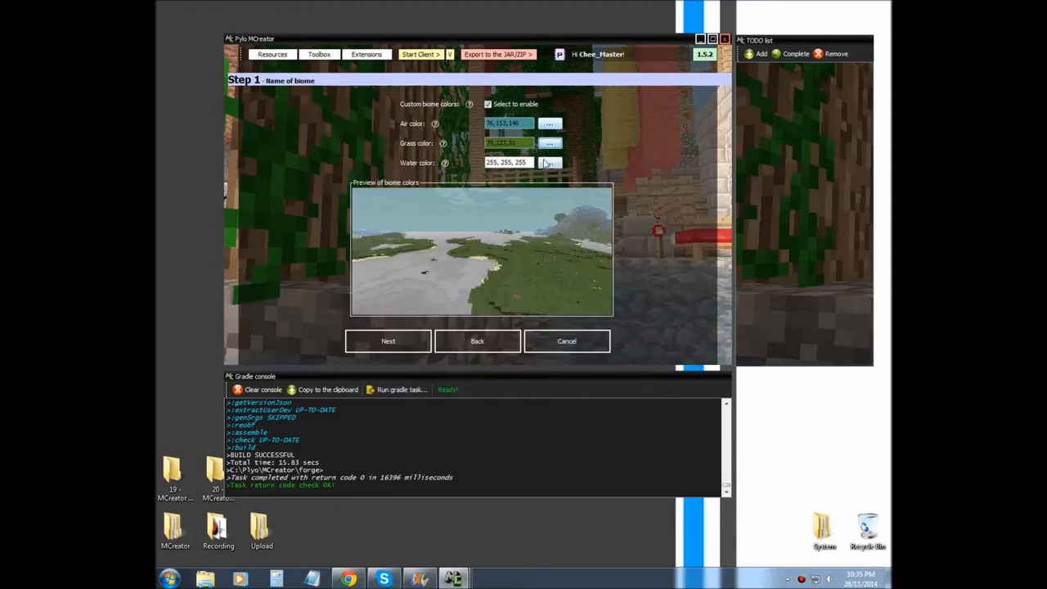
# Set the water colour to dark blue 63,85,127 and continue to the next page.
pyautogui.click(549, 162)
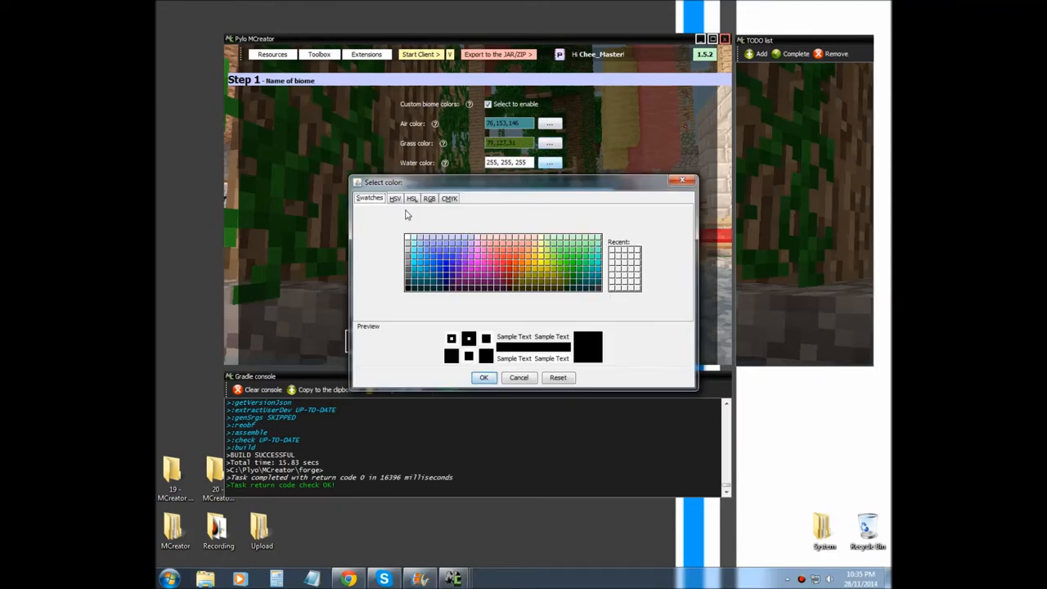
pyautogui.click(394, 198)
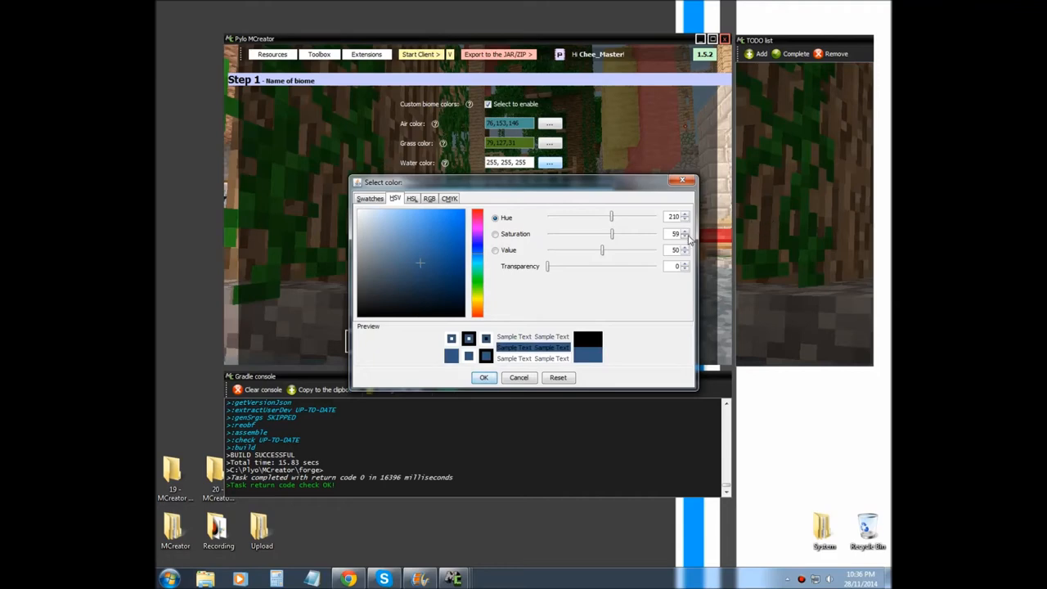
pyautogui.click(685, 237)
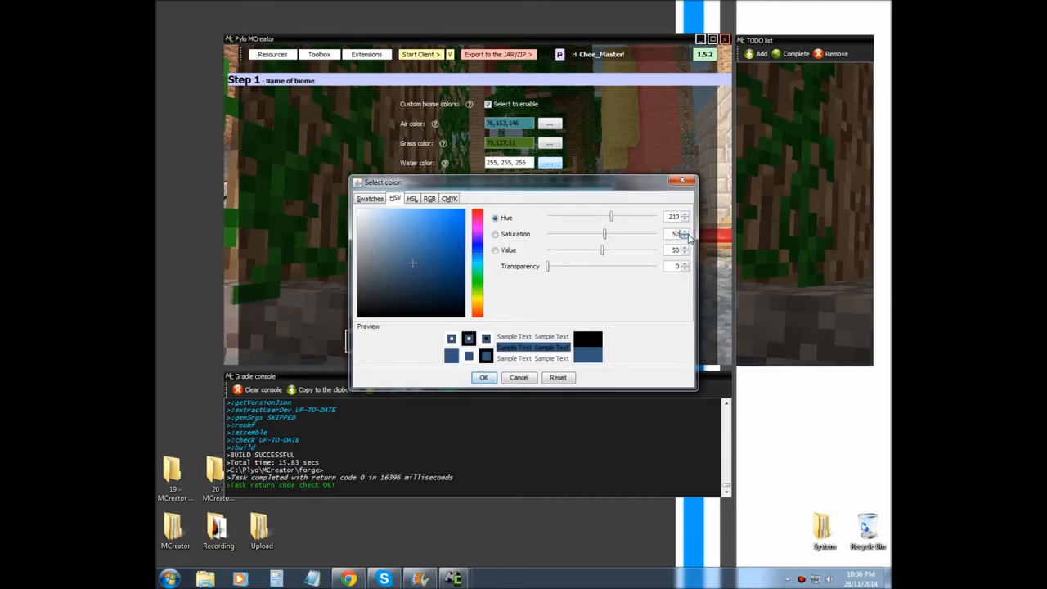
pyautogui.click(483, 377)
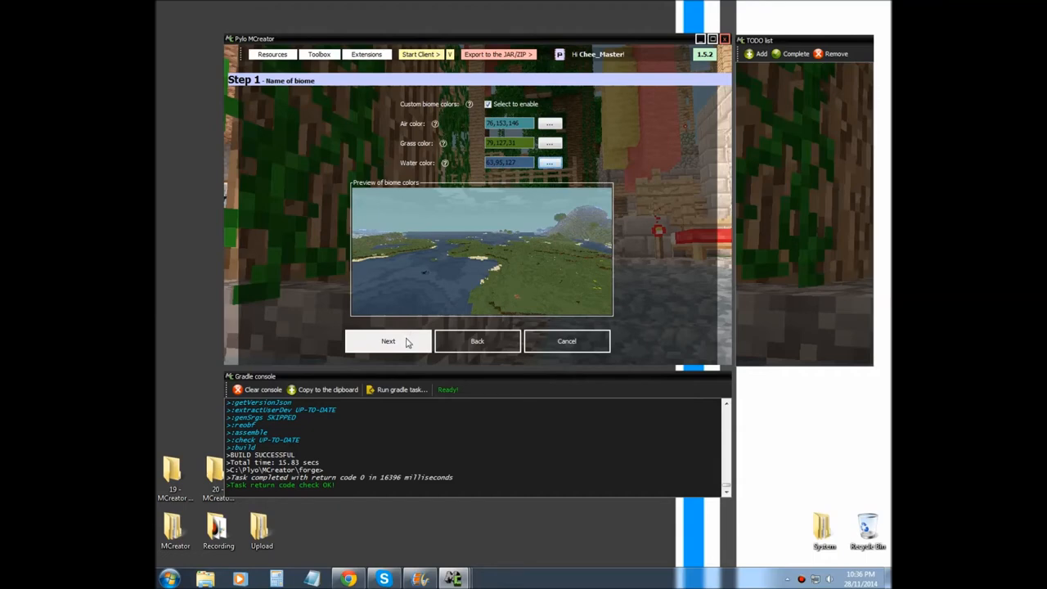
pyautogui.click(387, 341)
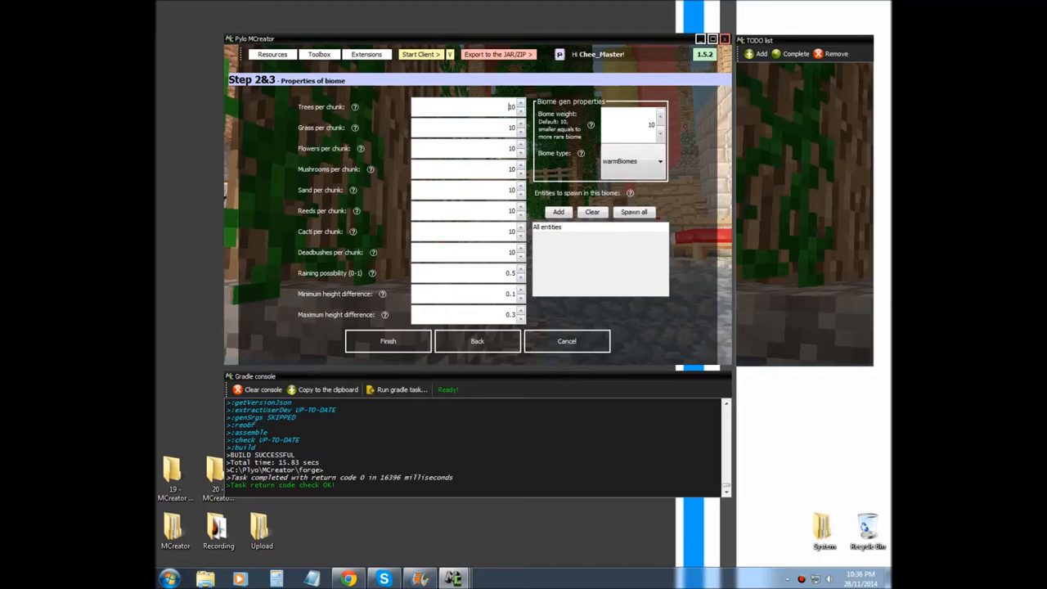
pyautogui.moveTo(341, 104)
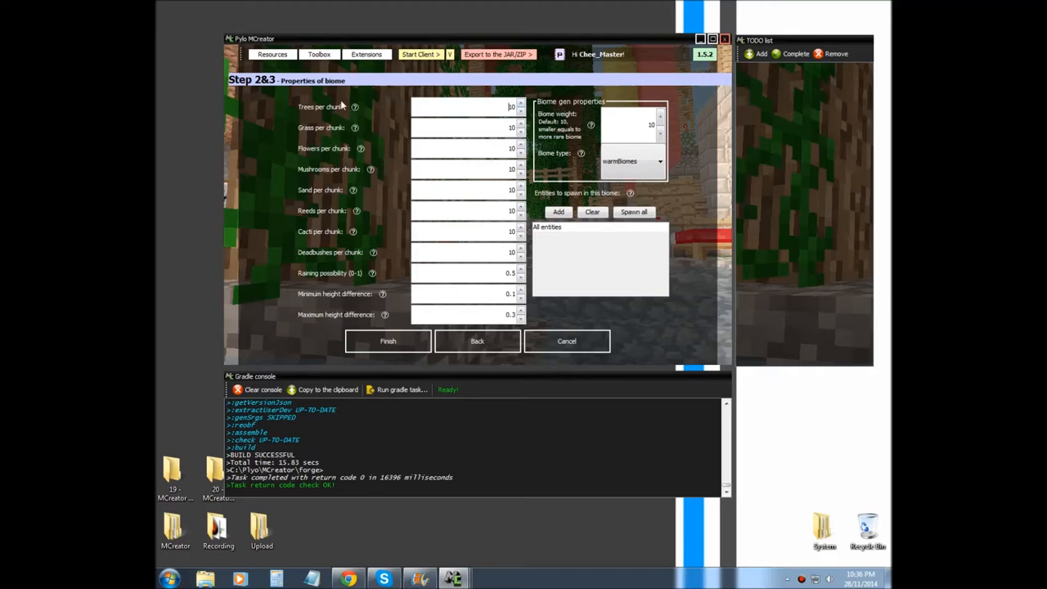
pyautogui.moveTo(297, 108)
pyautogui.write('24')
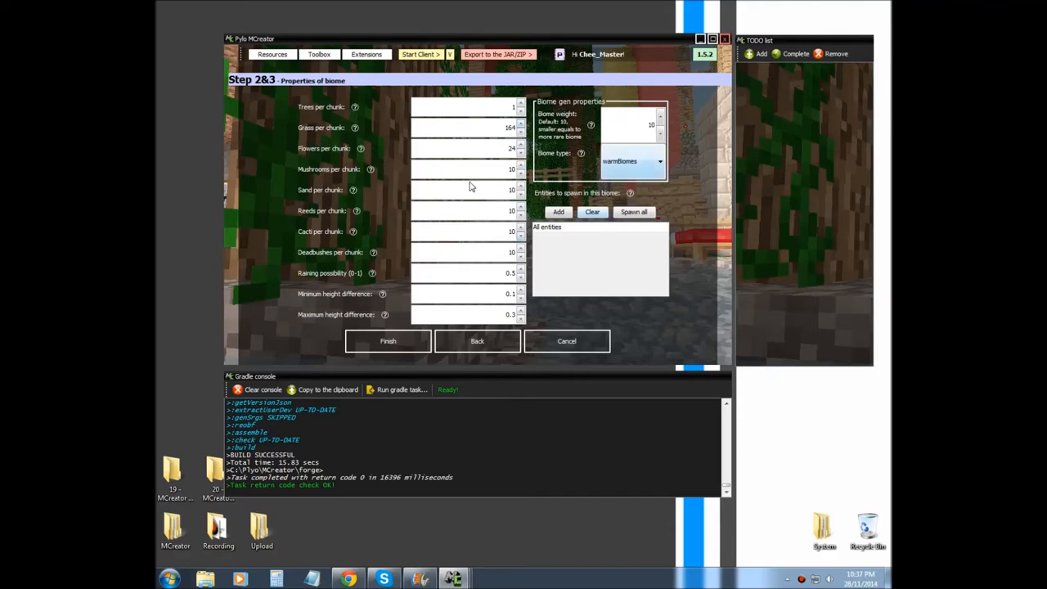
pyautogui.moveTo(347, 227)
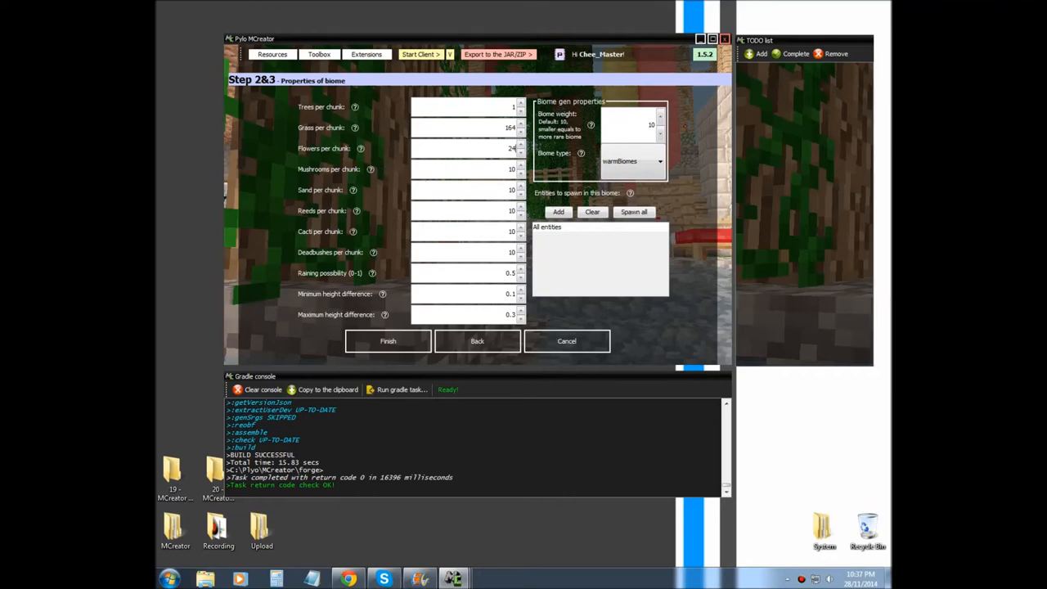
pyautogui.moveTo(256, 252)
pyautogui.write('232')
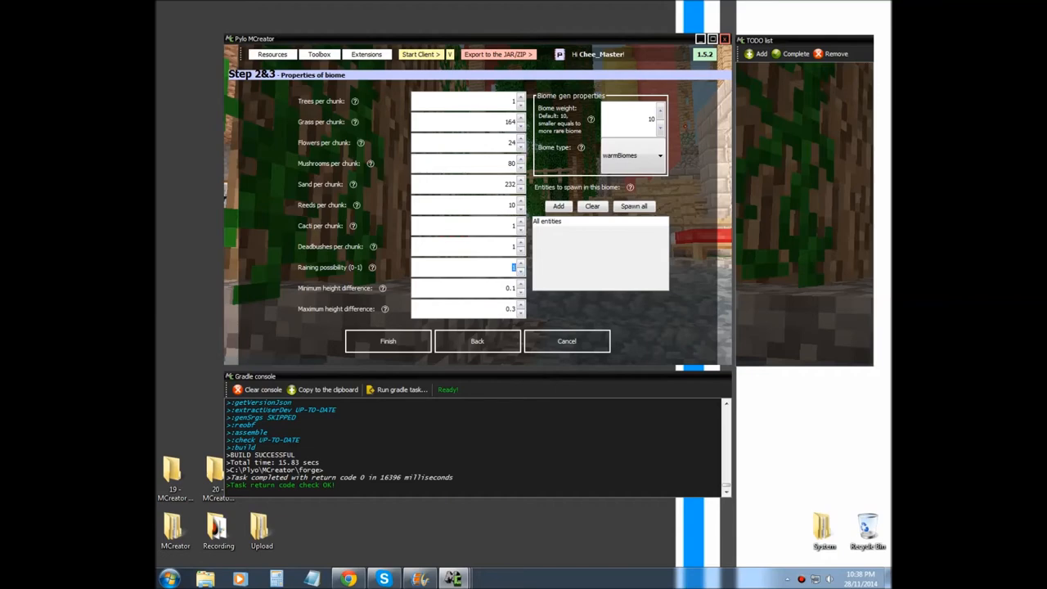
pyautogui.moveTo(405, 272)
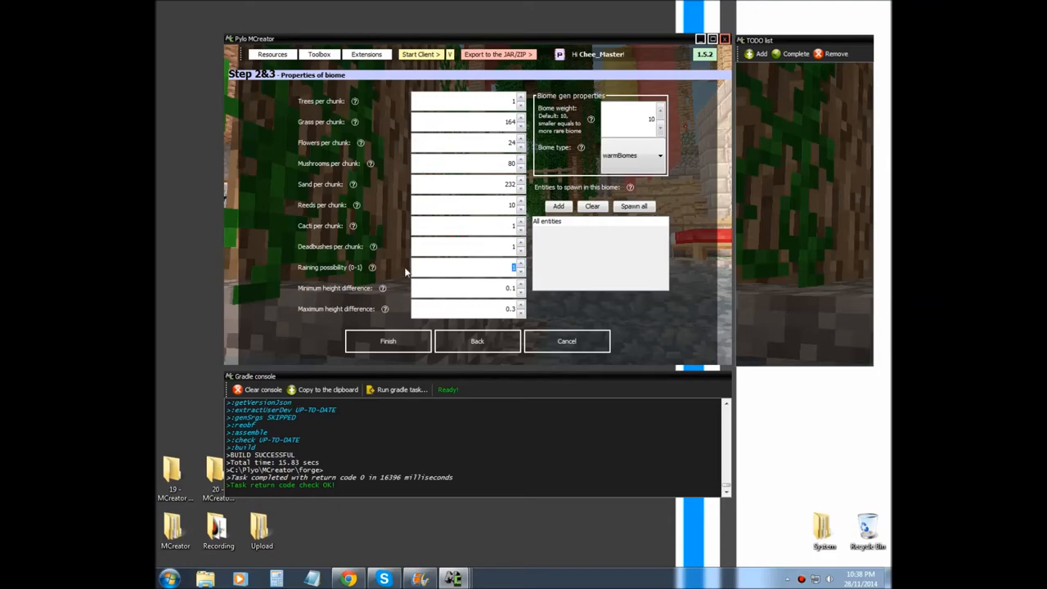
pyautogui.moveTo(381, 269)
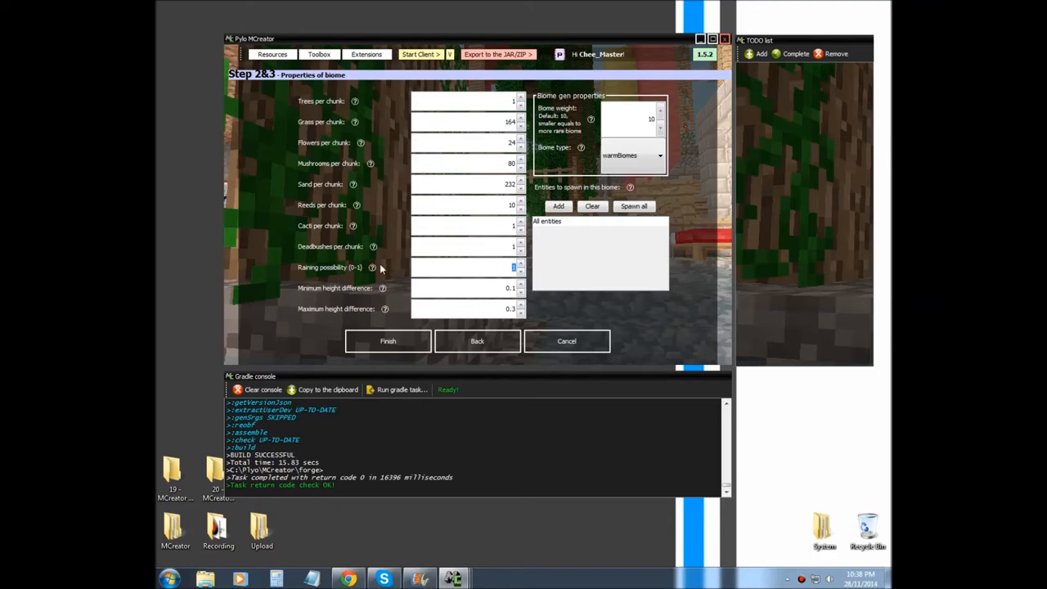
# Keep raining possibility at 1, with minimum height difference 0 and maximum 1.
pyautogui.click(371, 267)
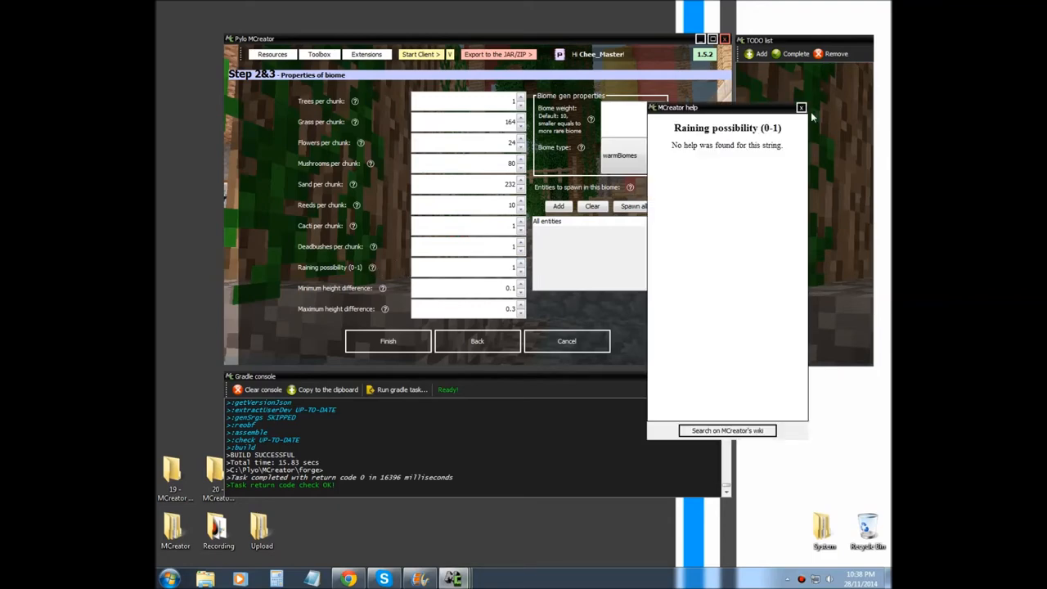
pyautogui.click(801, 108)
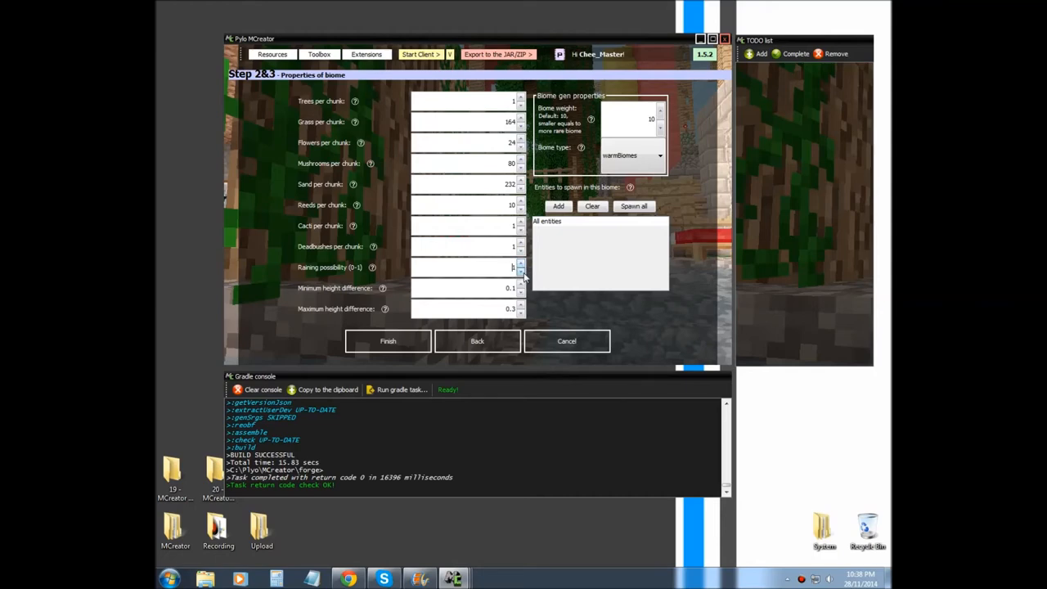
pyautogui.click(511, 266)
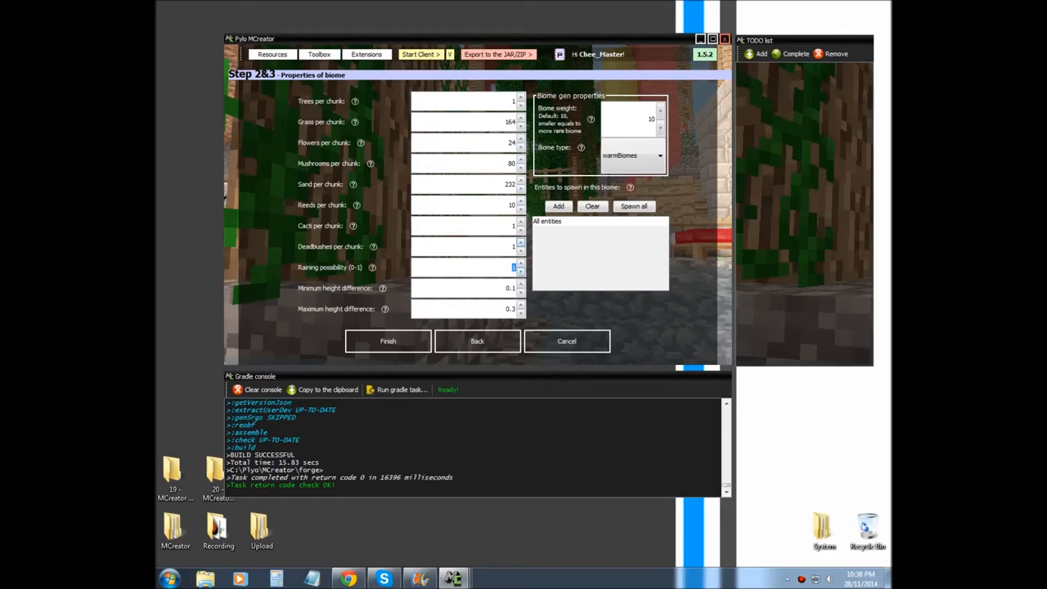
pyautogui.click(521, 265)
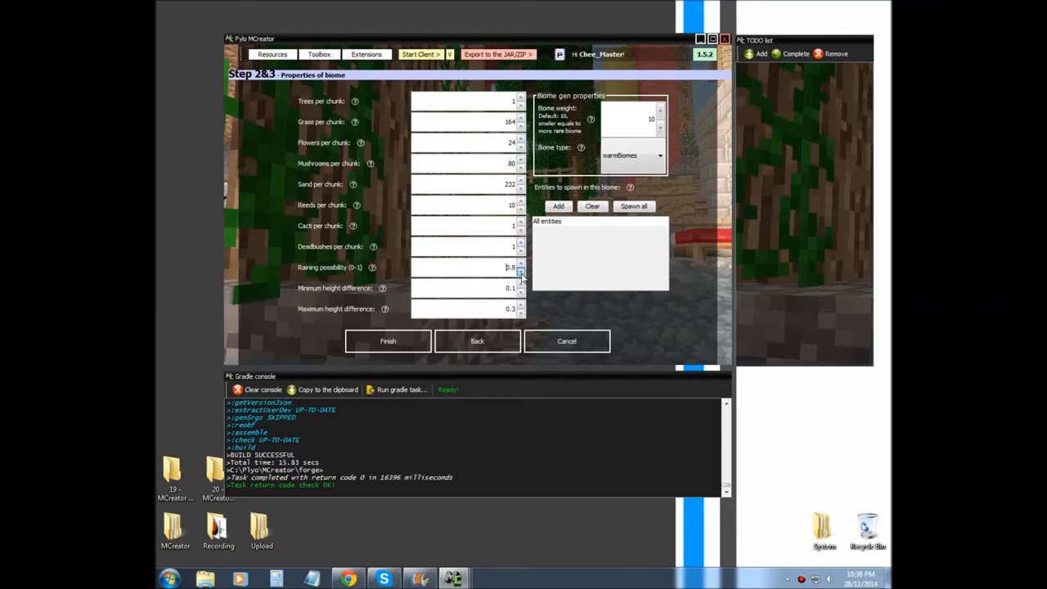
pyautogui.click(521, 270)
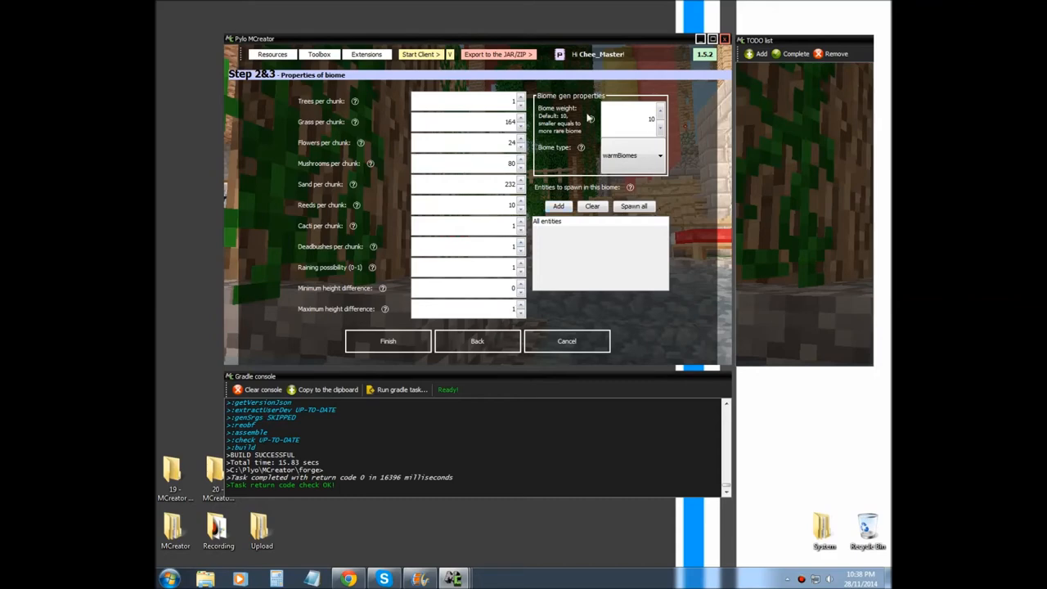
pyautogui.moveTo(585, 107)
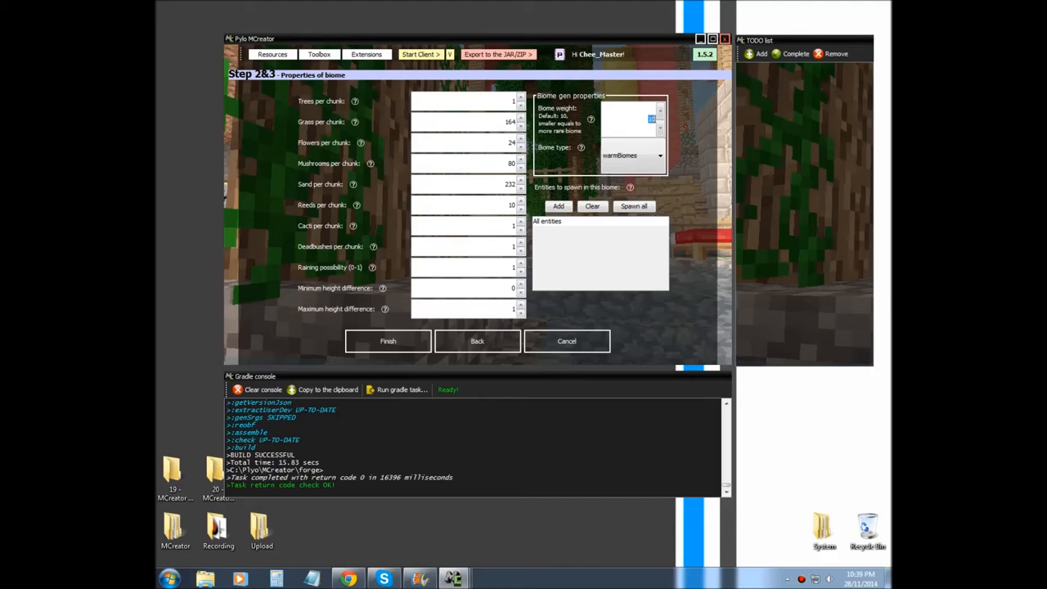
# Try other biome weights, return it to 10, and set biome type to coolBiomes.
pyautogui.click(651, 119)
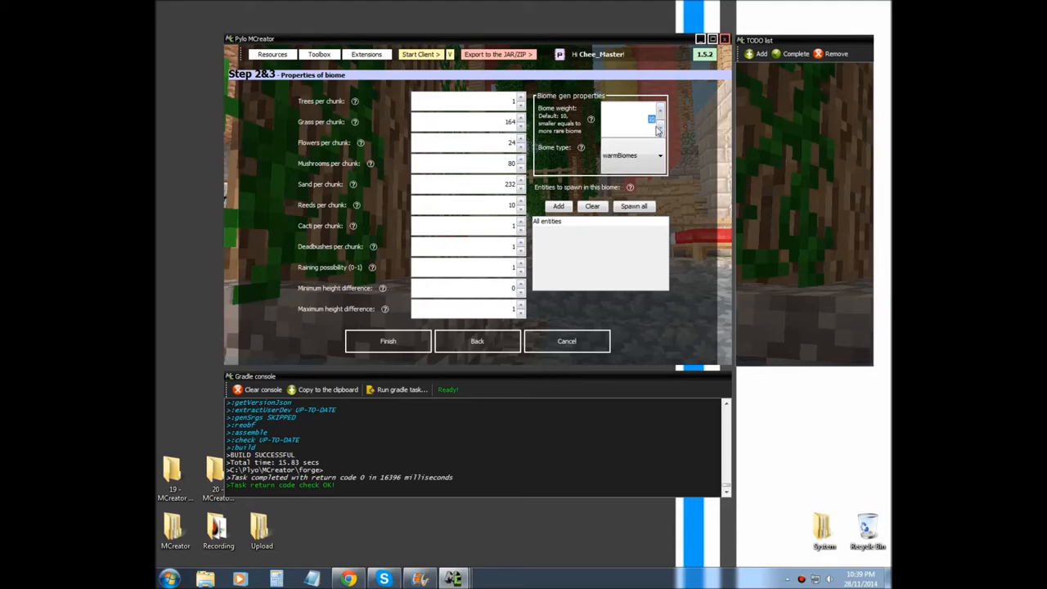
pyautogui.click(659, 113)
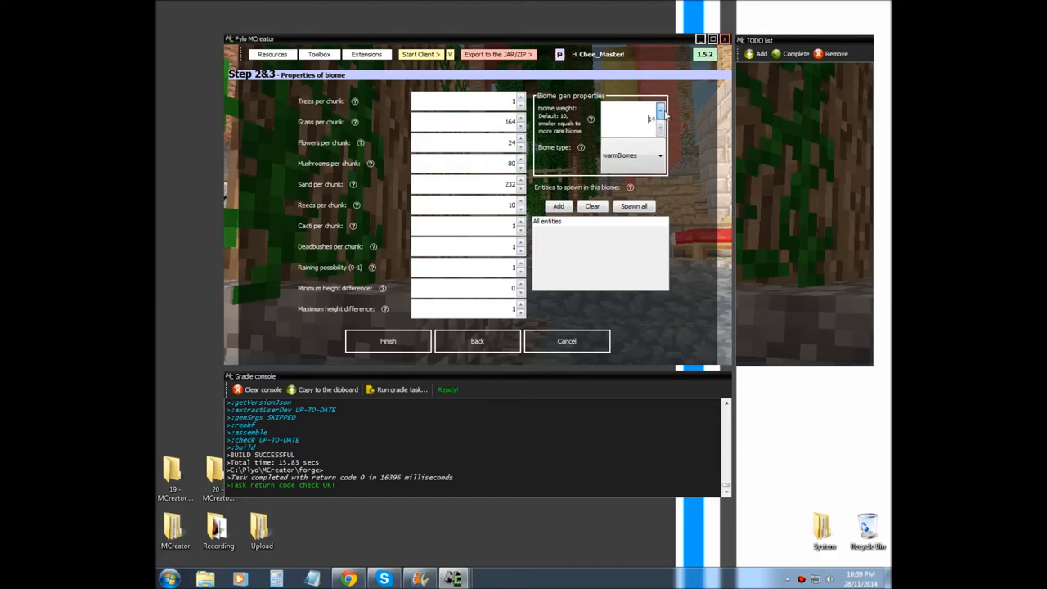
pyautogui.click(660, 113)
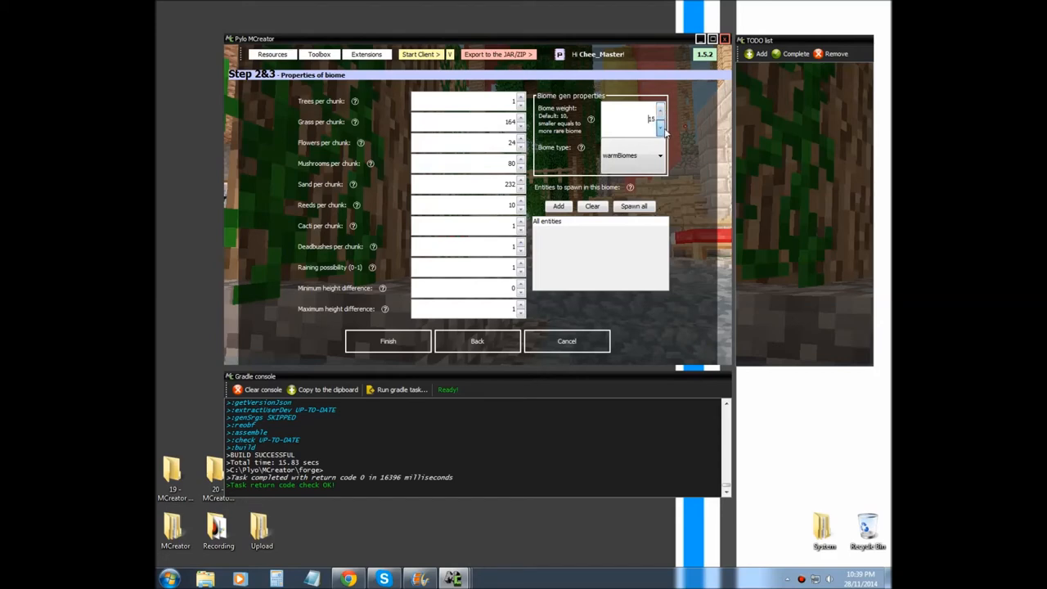
pyautogui.click(659, 124)
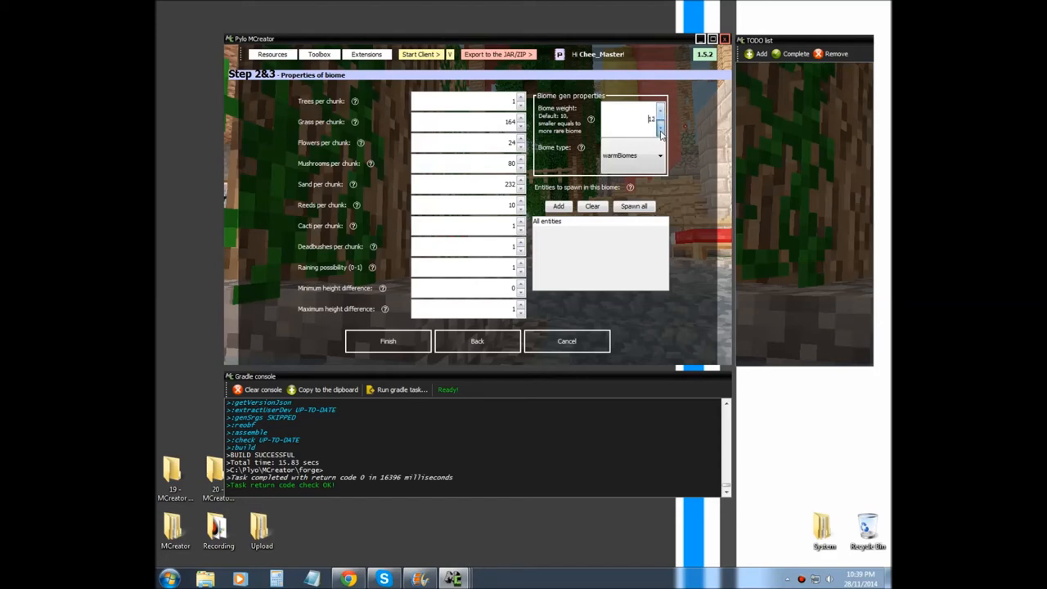
pyautogui.click(660, 124)
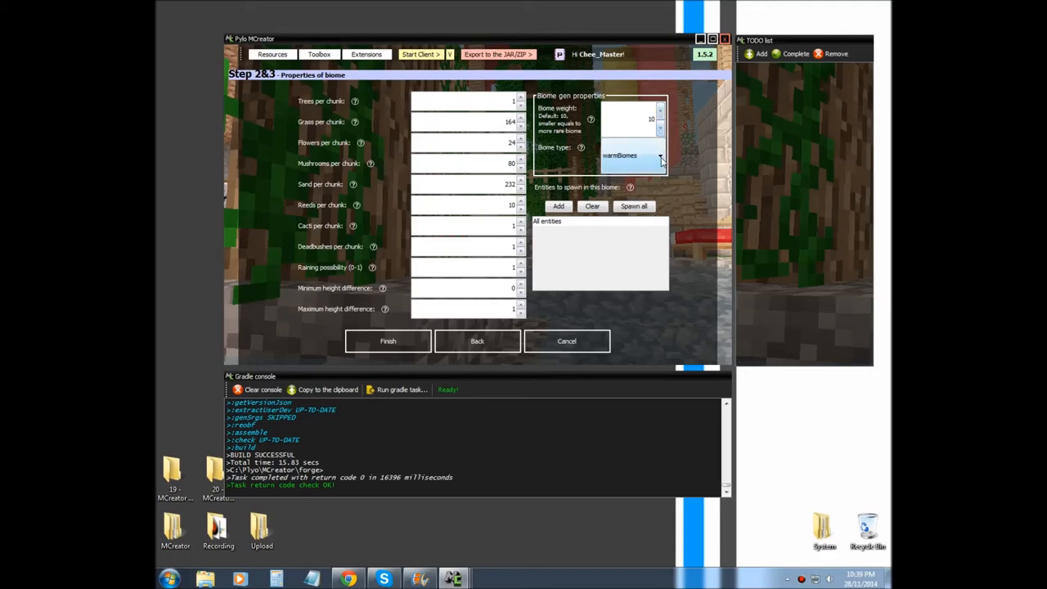
pyautogui.click(660, 155)
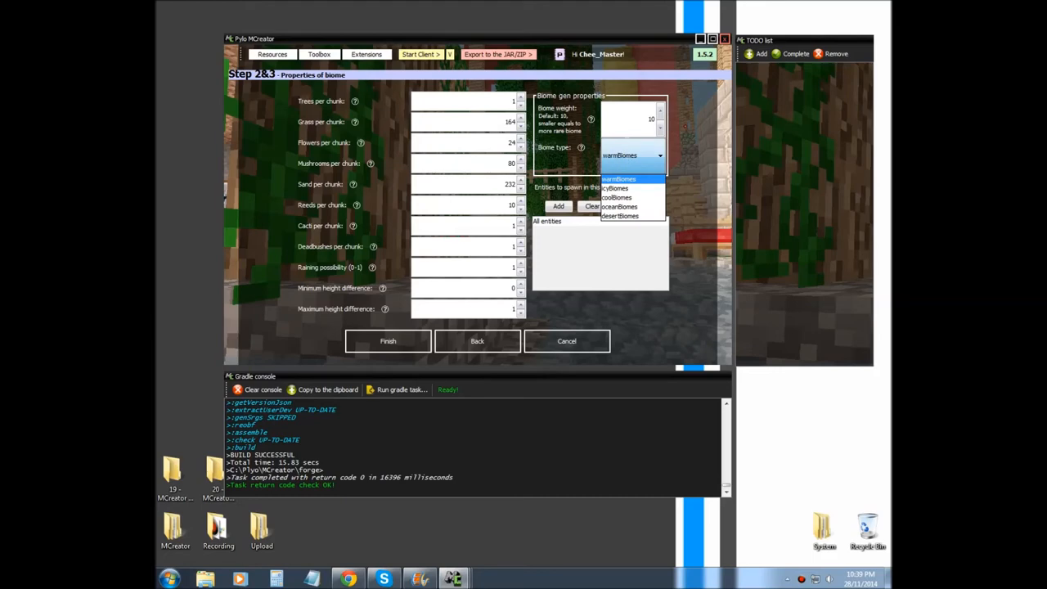
pyautogui.moveTo(636, 162)
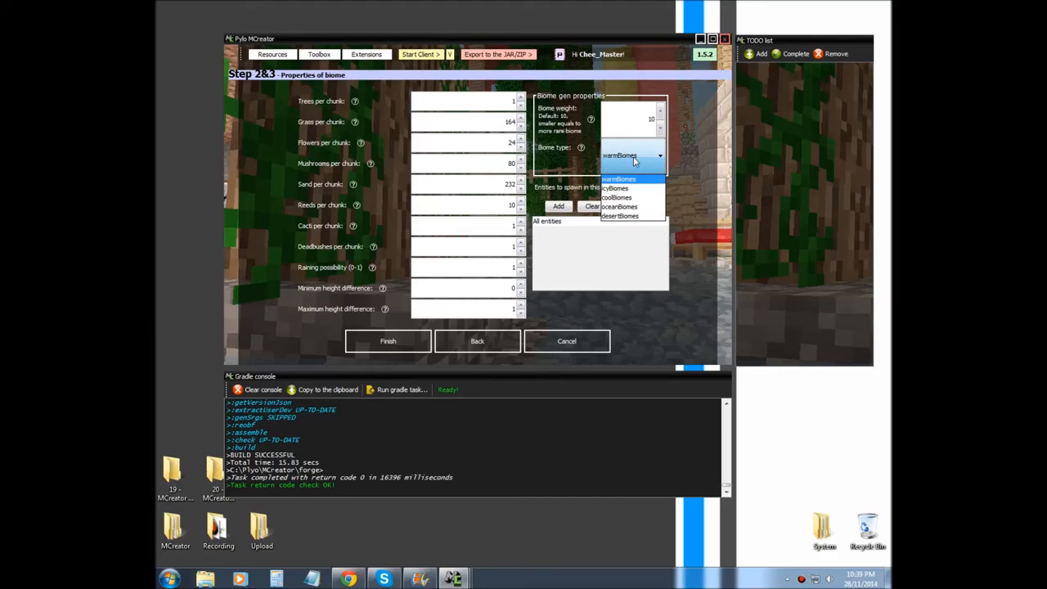
pyautogui.moveTo(628, 190)
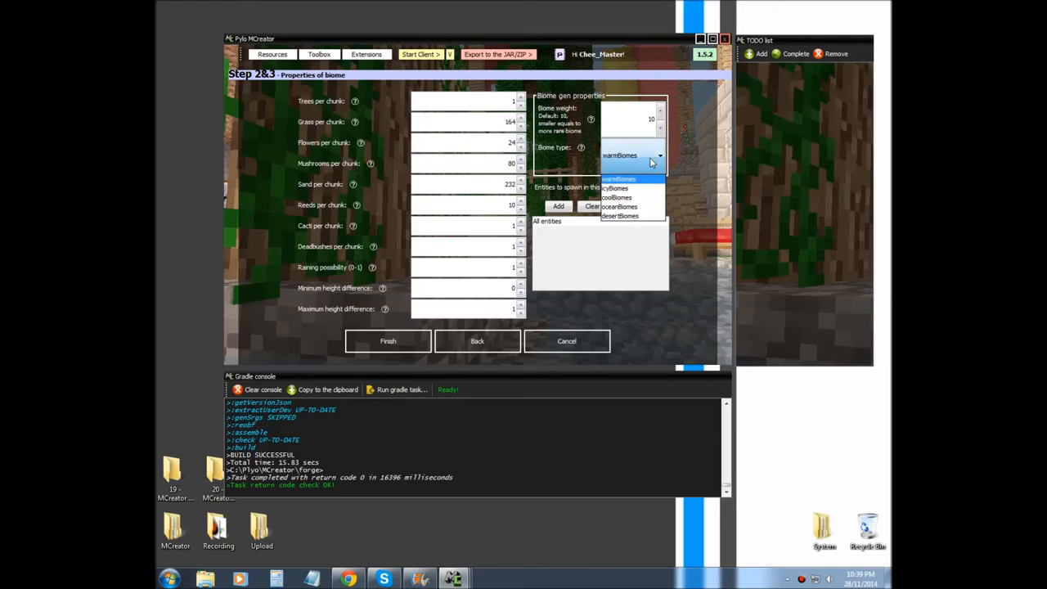
pyautogui.click(615, 188)
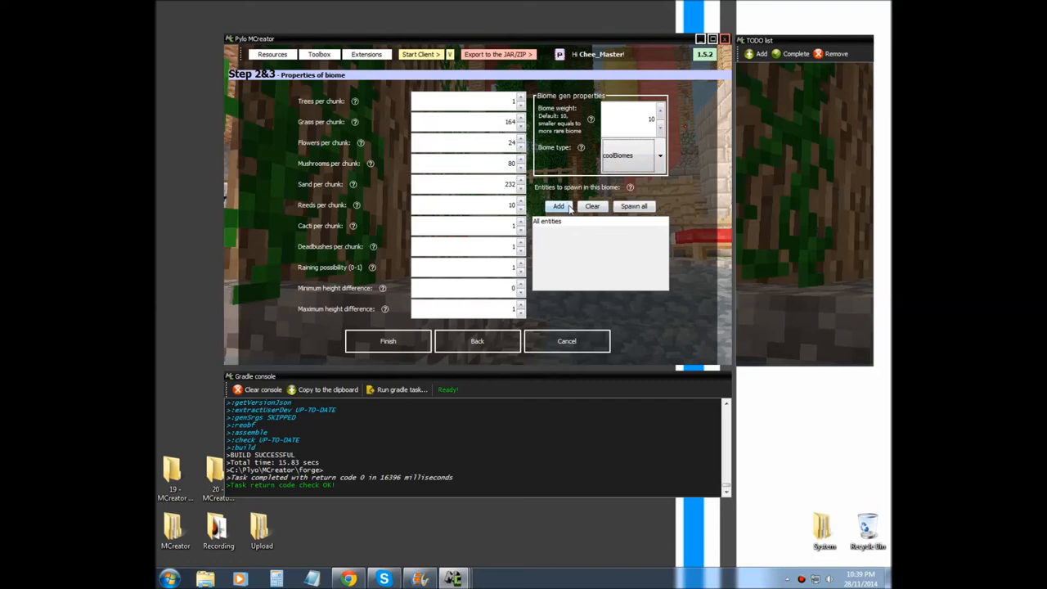
# Add EntityChicken, EntityCow and EntityVillager to the biome's entity spawn list.
pyautogui.click(559, 206)
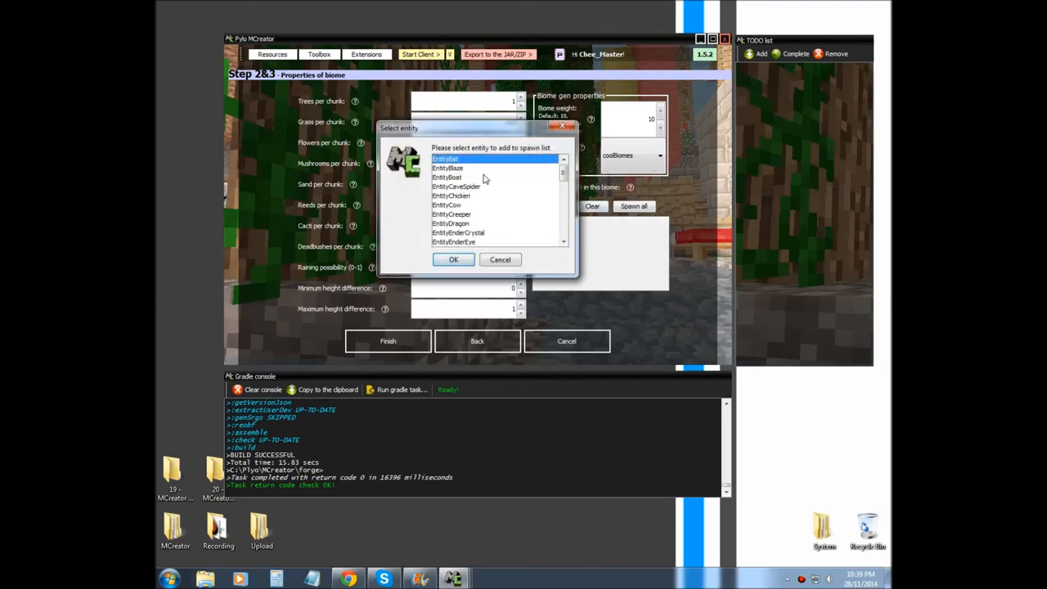
pyautogui.click(451, 195)
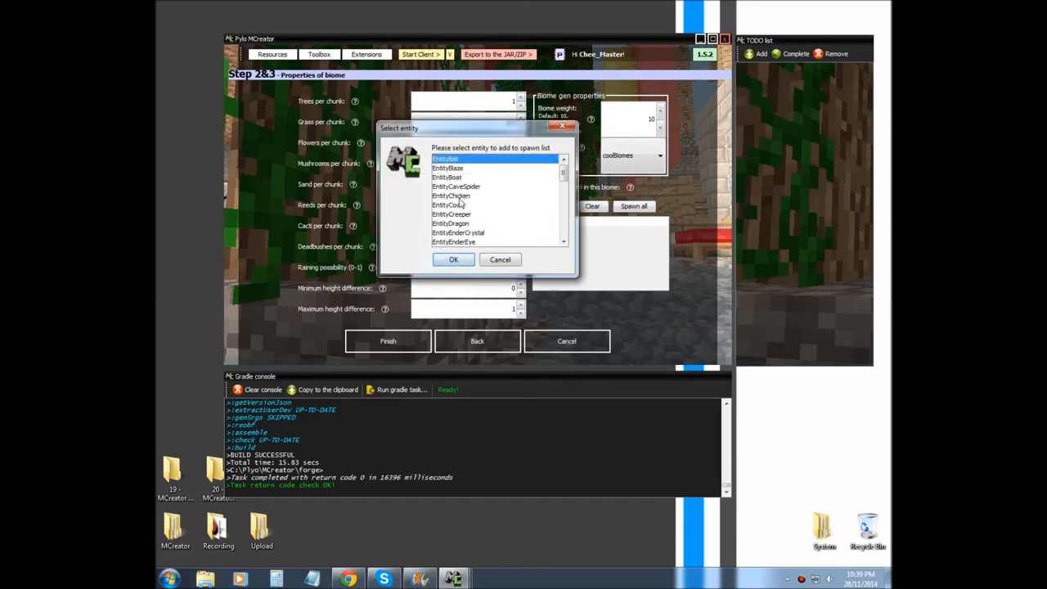
pyautogui.click(453, 259)
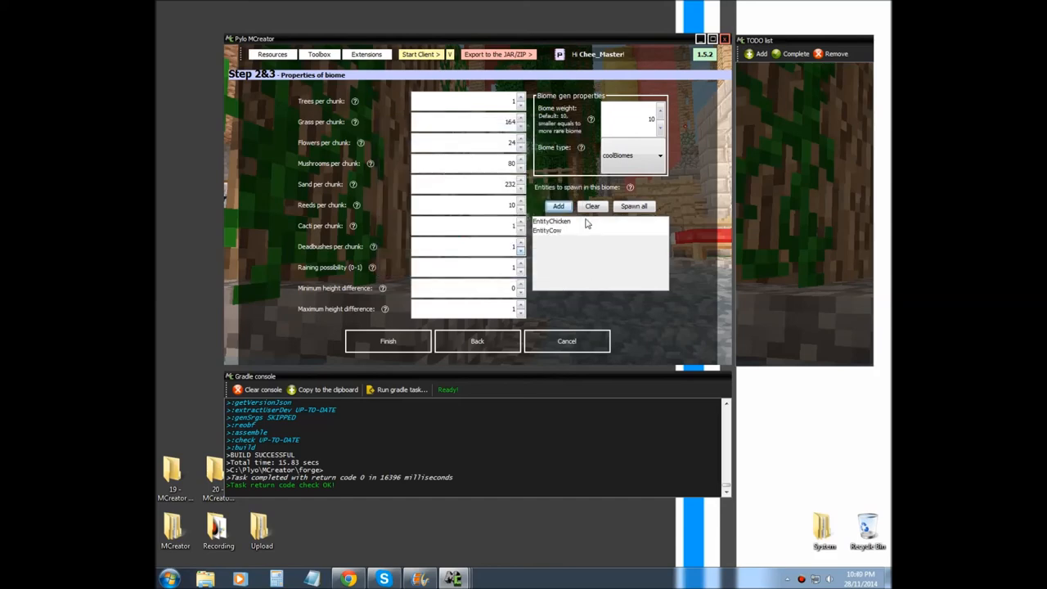
pyautogui.click(558, 206)
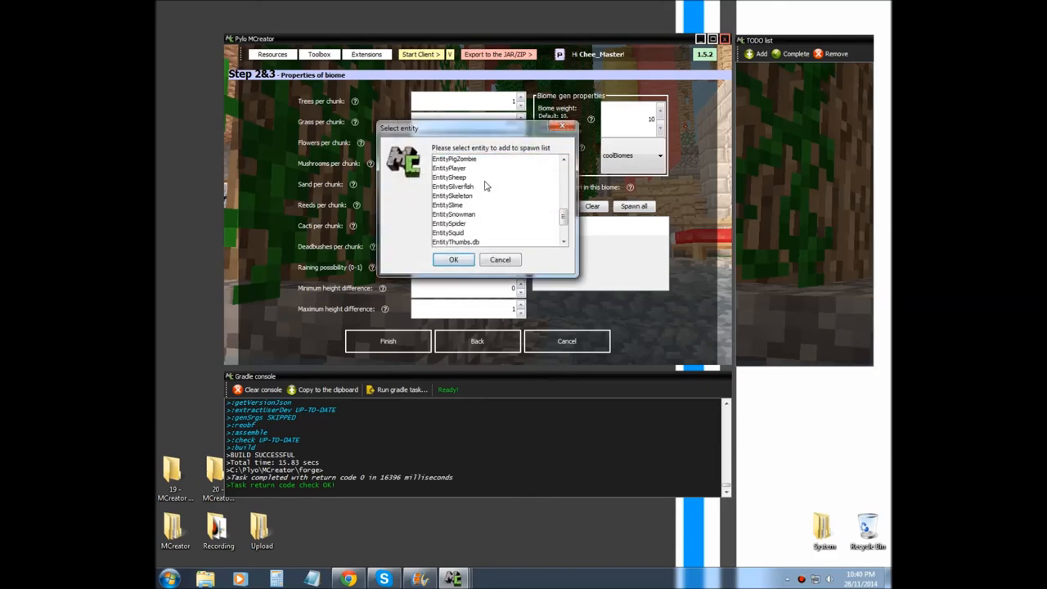
pyautogui.scroll(-3)
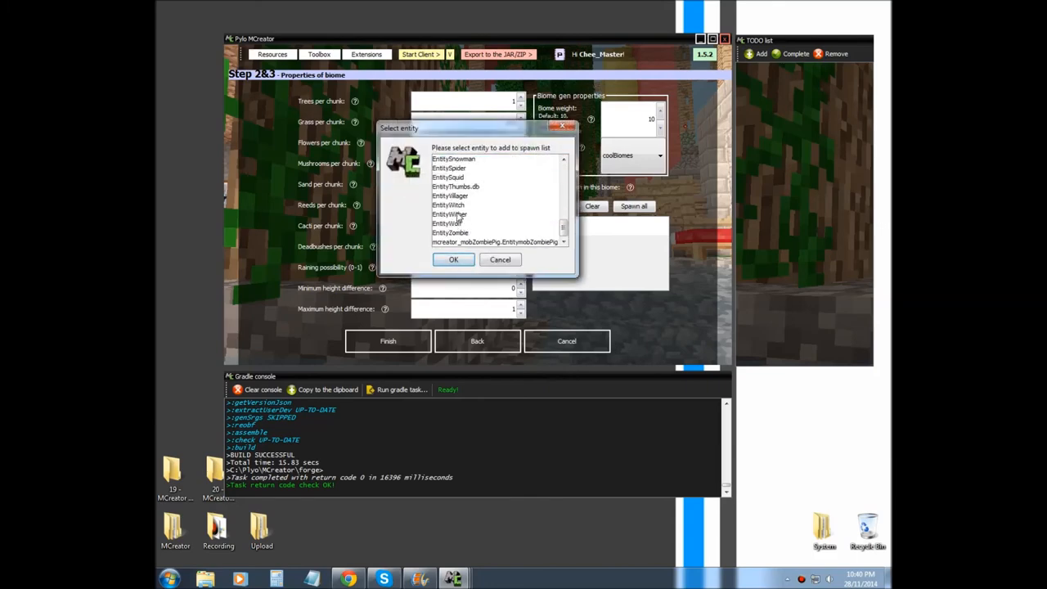
pyautogui.click(453, 260)
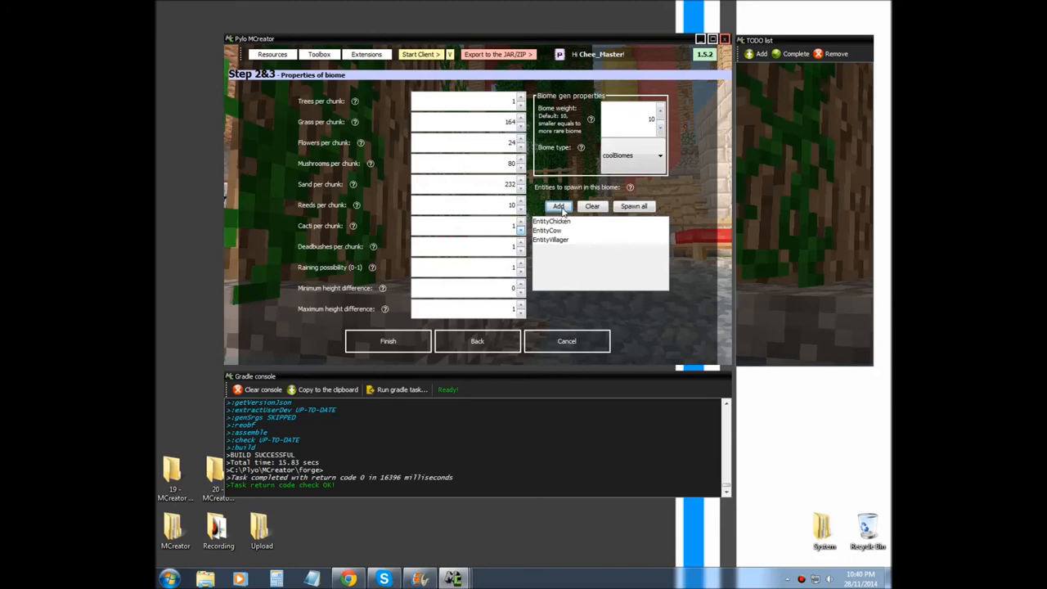
pyautogui.click(559, 206)
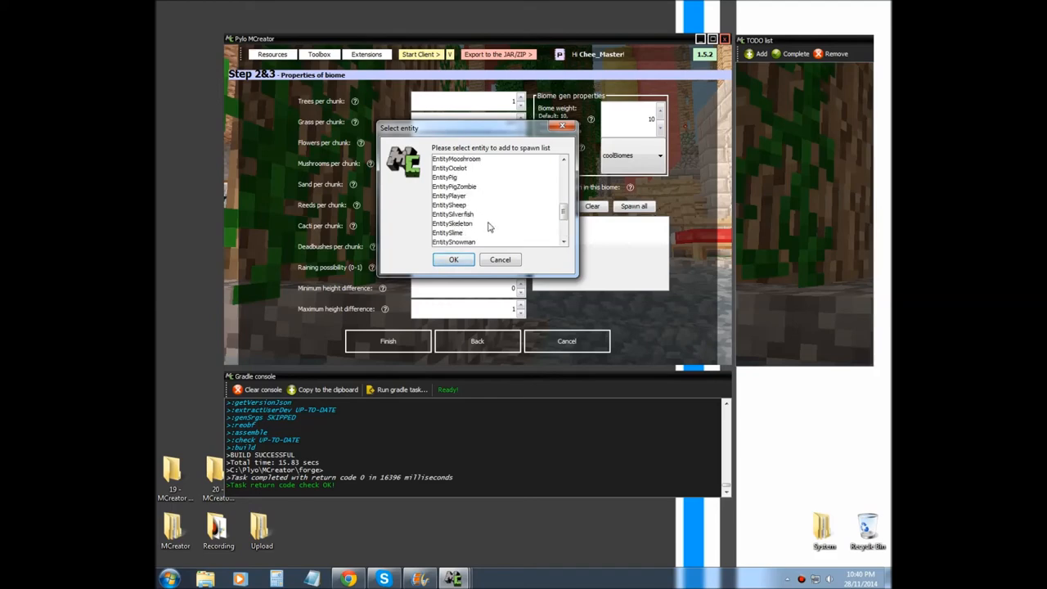
pyautogui.scroll(-3)
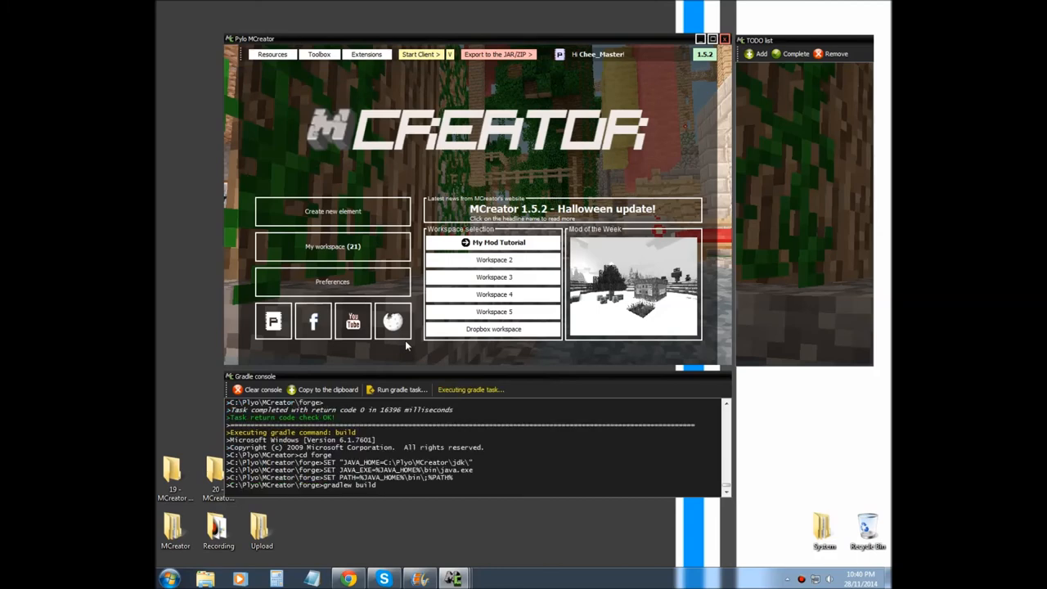
pyautogui.moveTo(520, 178)
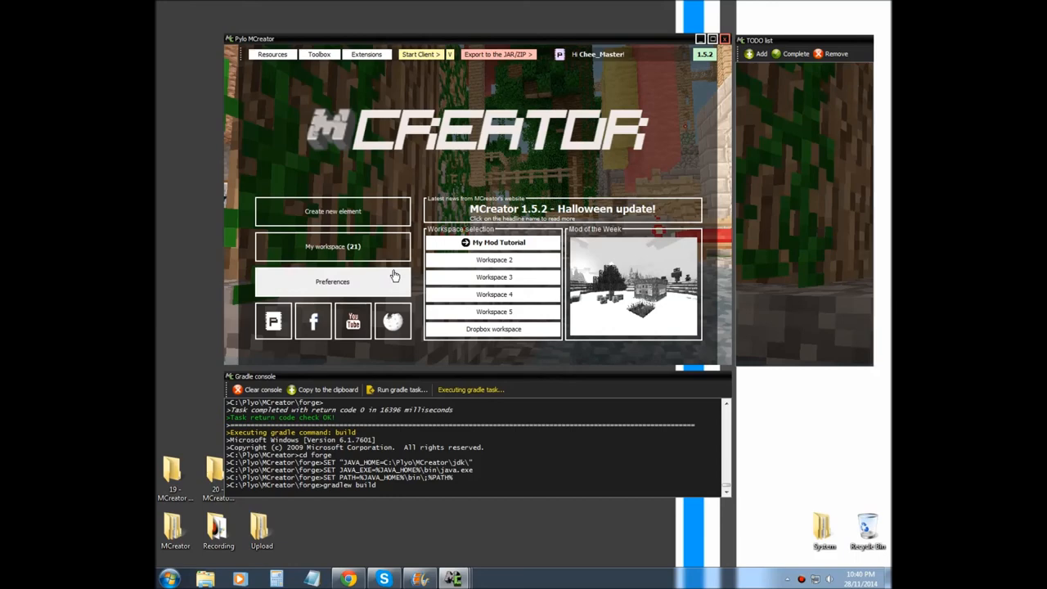
# Finish the BiomeWetLands element, returning to the start screen while Gradle builds.
pyautogui.click(420, 54)
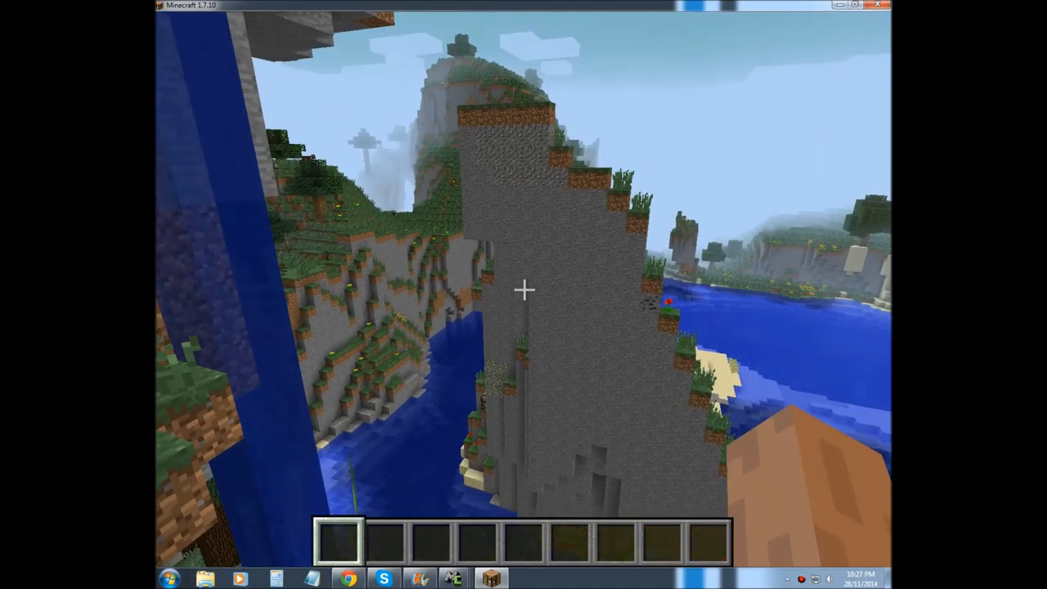
pyautogui.moveTo(524, 294)
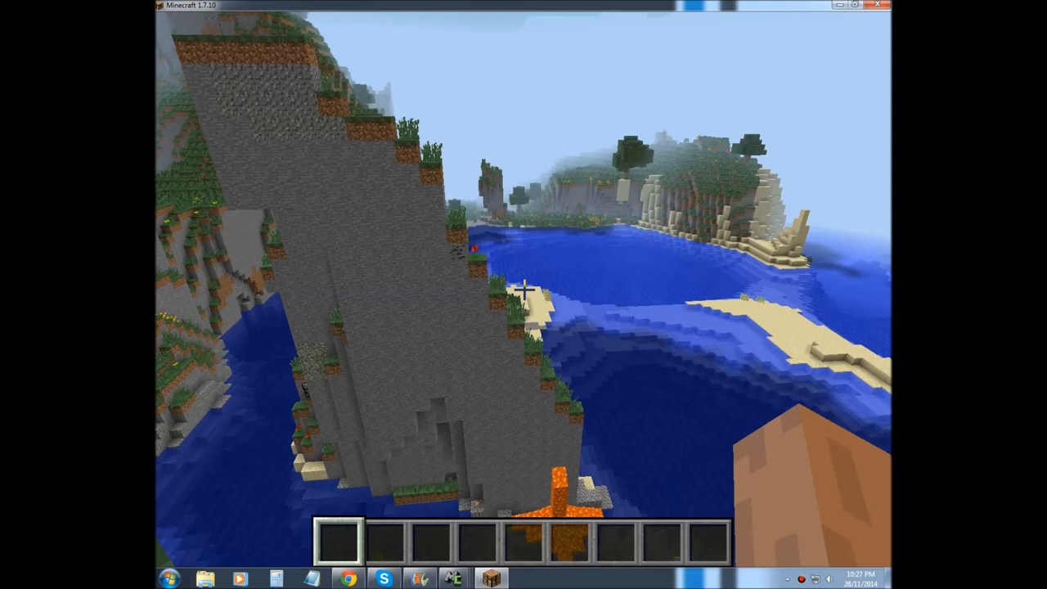
pyautogui.moveTo(523, 289)
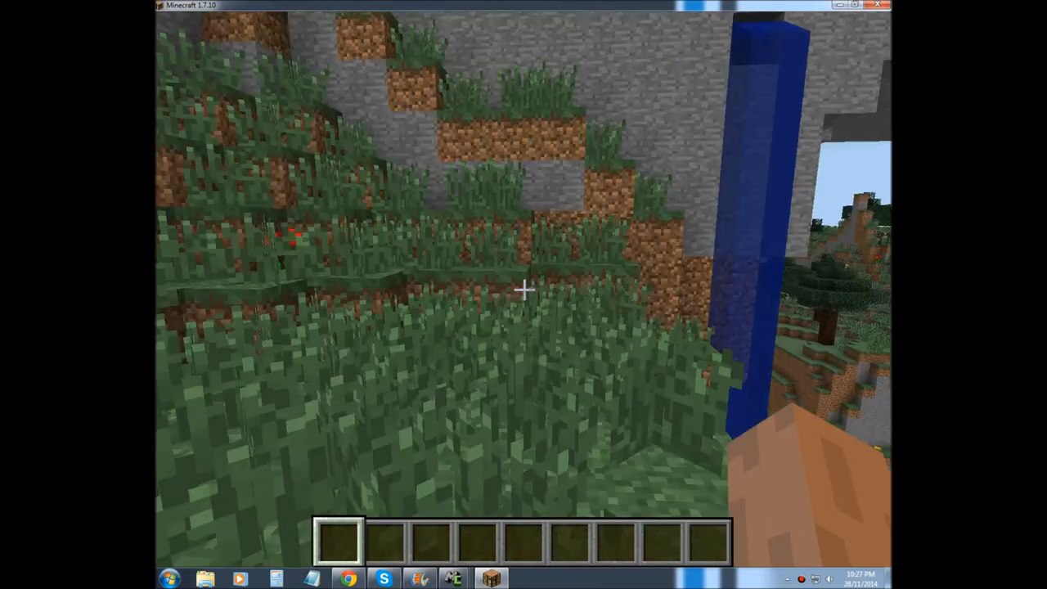
pyautogui.moveTo(524, 294)
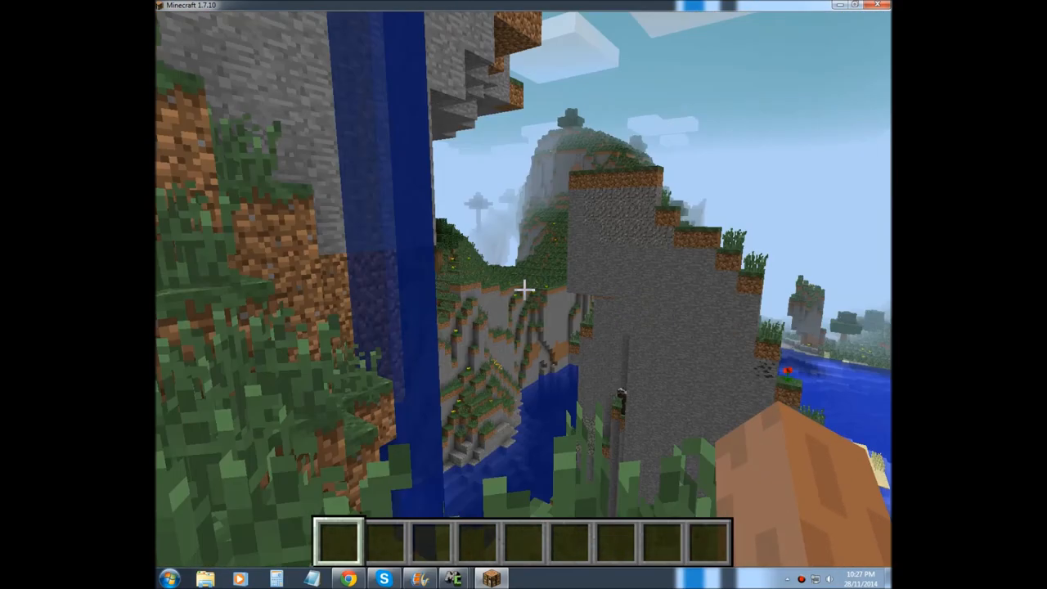